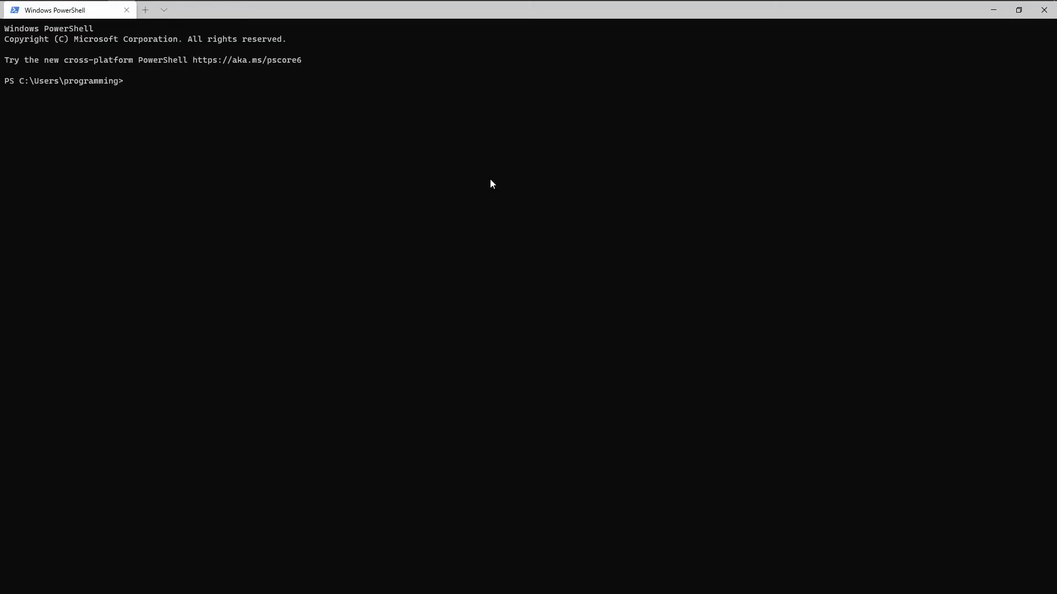
pyautogui.moveTo(385, 170)
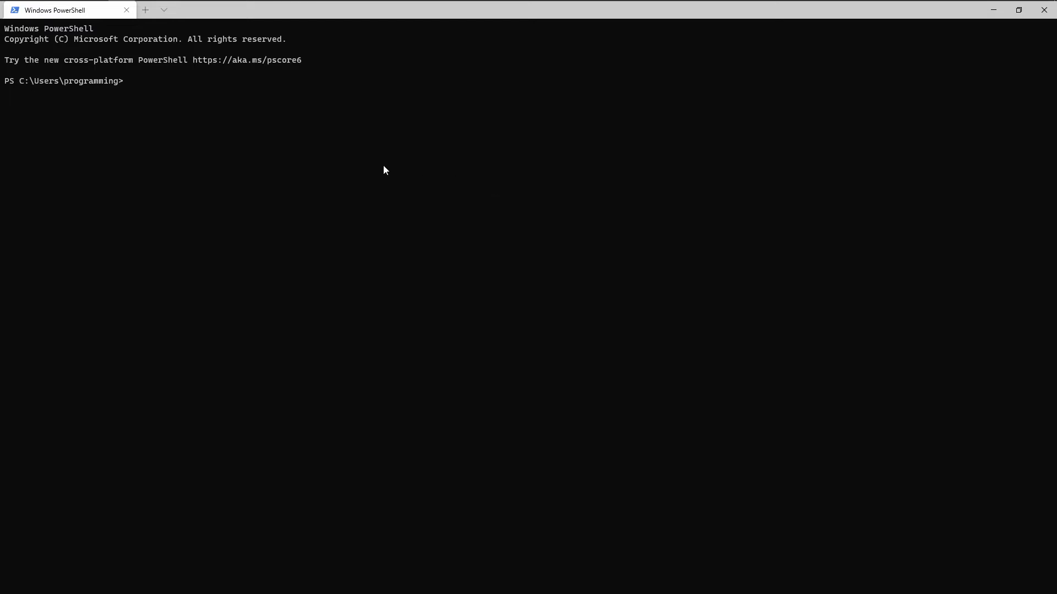
pyautogui.moveTo(374, 167)
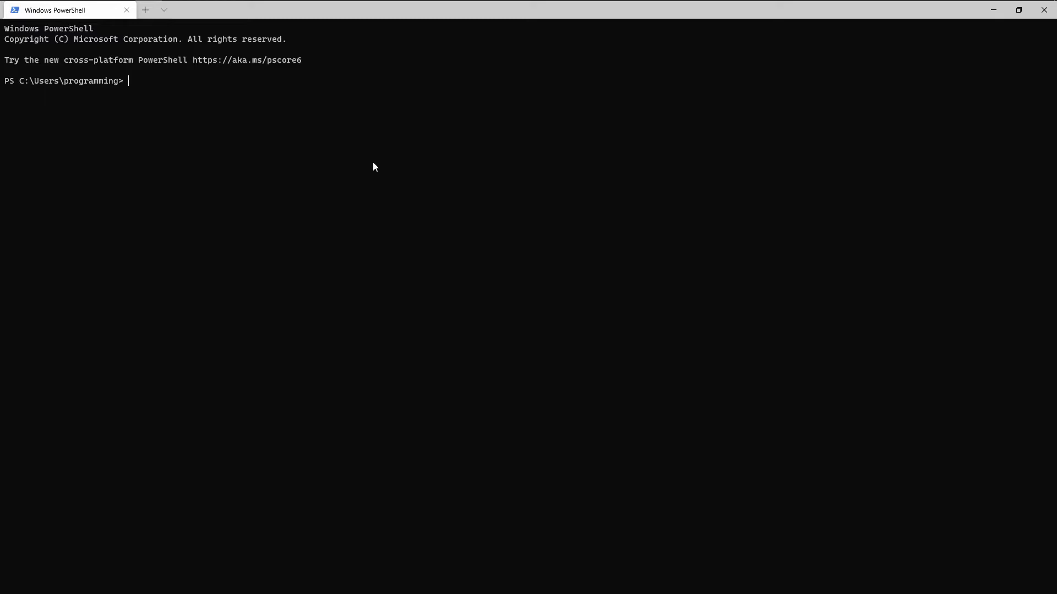
pyautogui.write('ssh p')
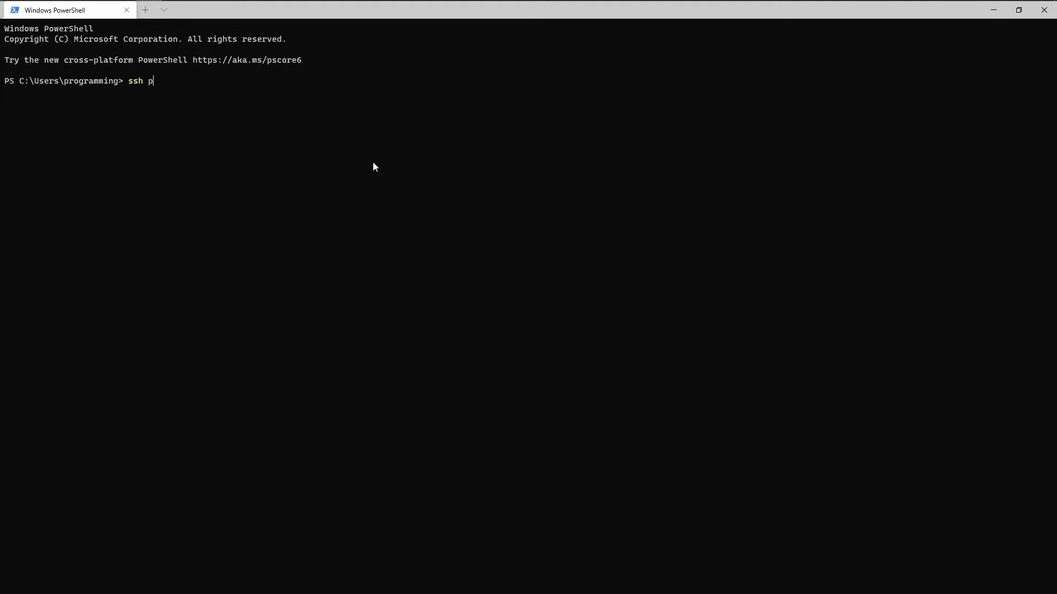
pyautogui.write('i@')
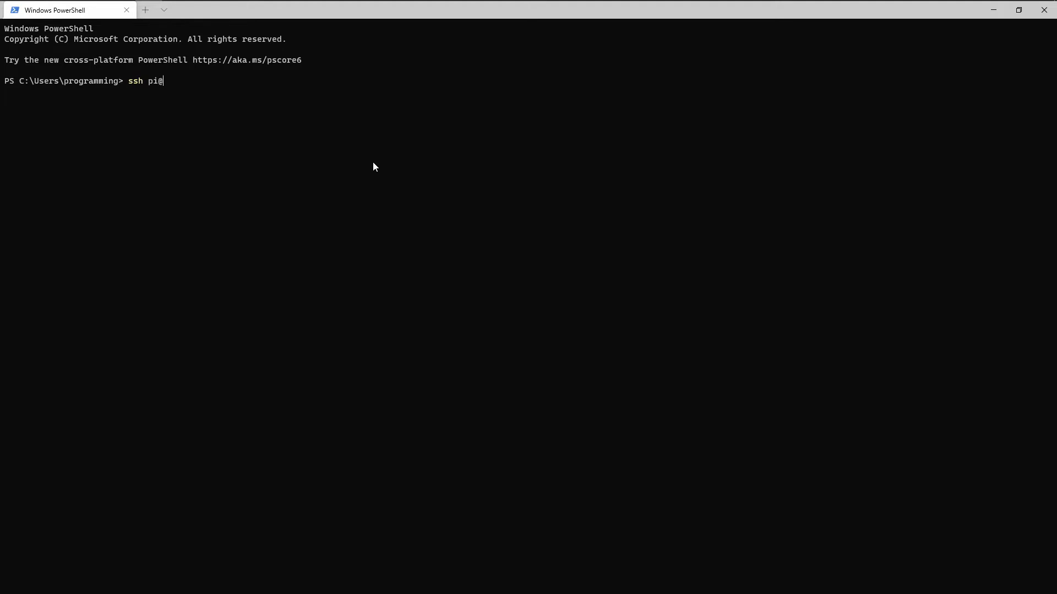
pyautogui.write('192.16')
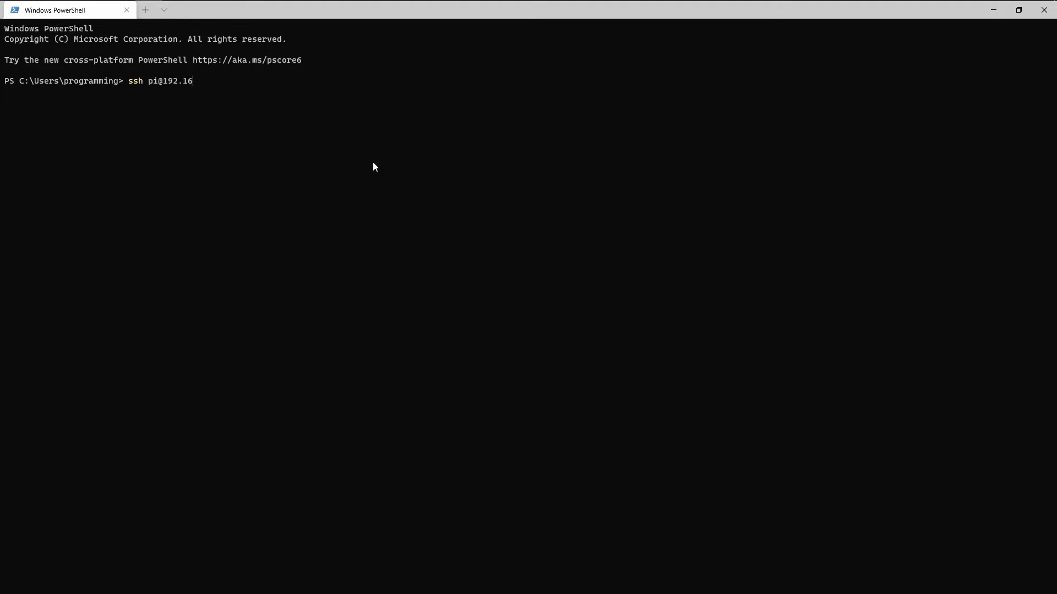
pyautogui.write('8.1')
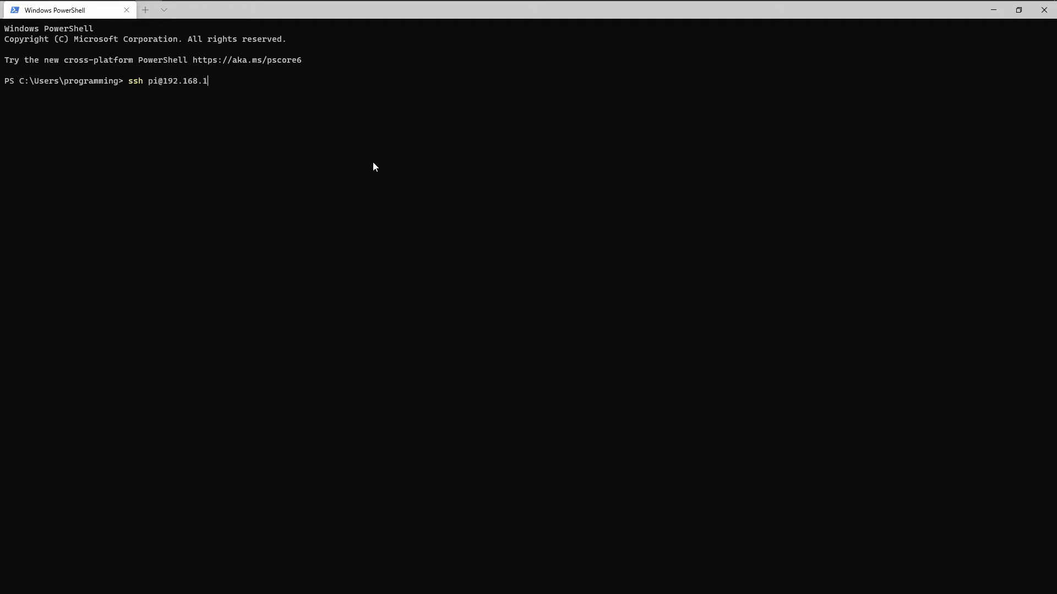
pyautogui.write('124')
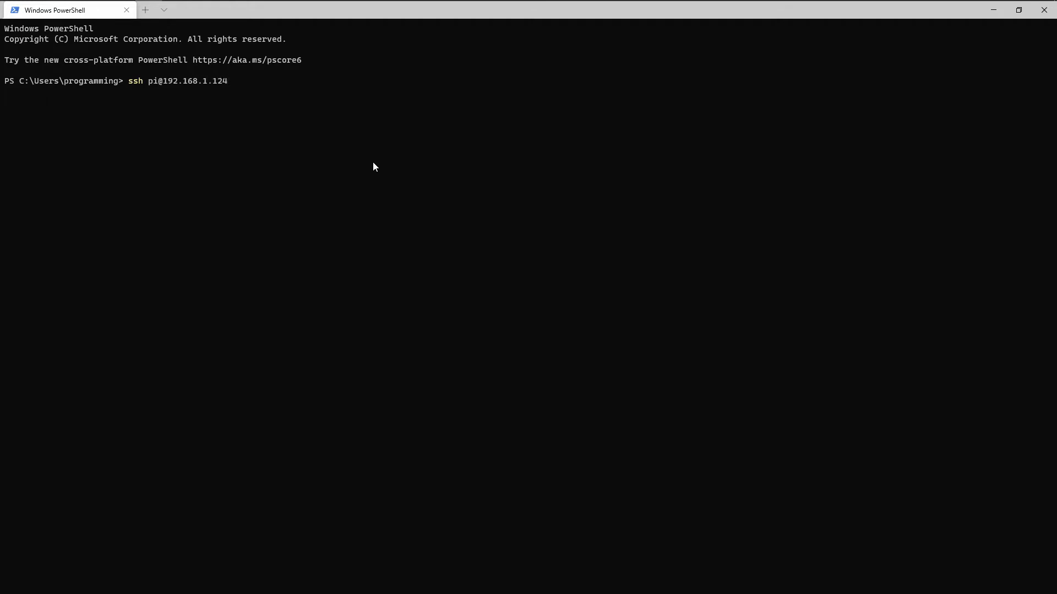
pyautogui.press('Enter')
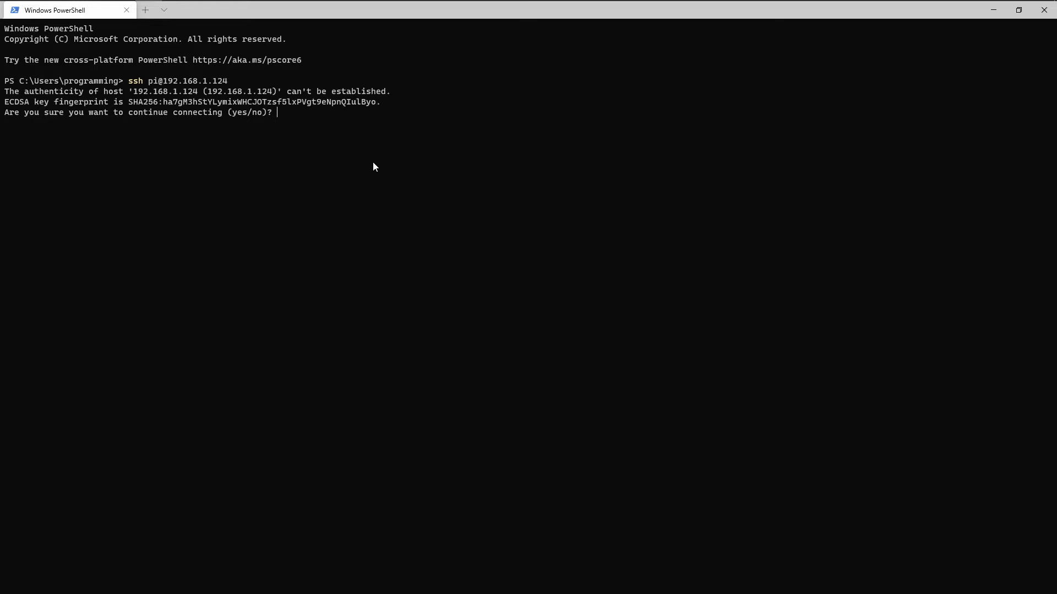
pyautogui.write('yes')
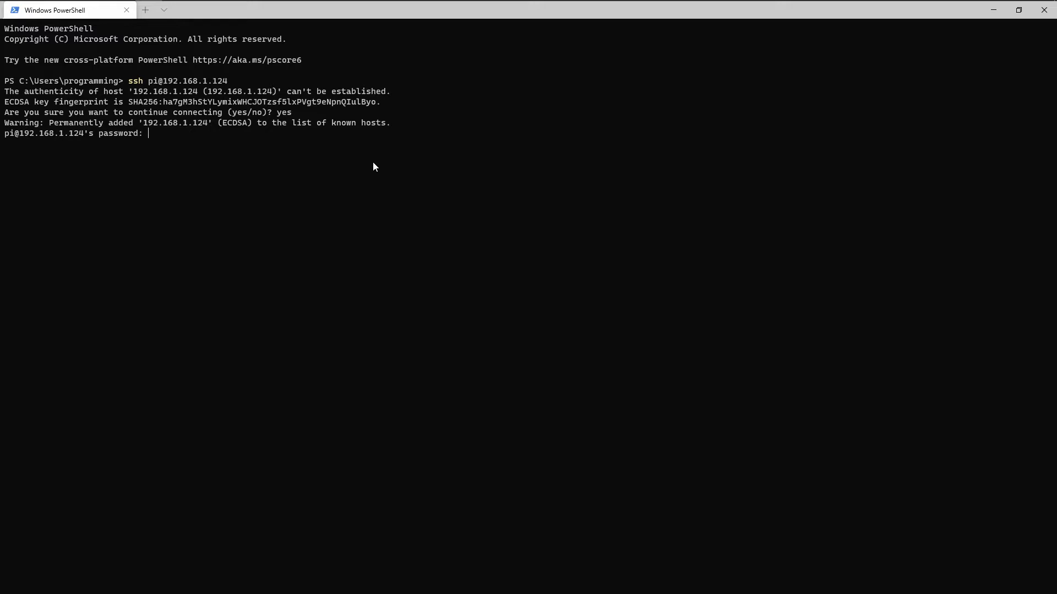
pyautogui.press('Enter')
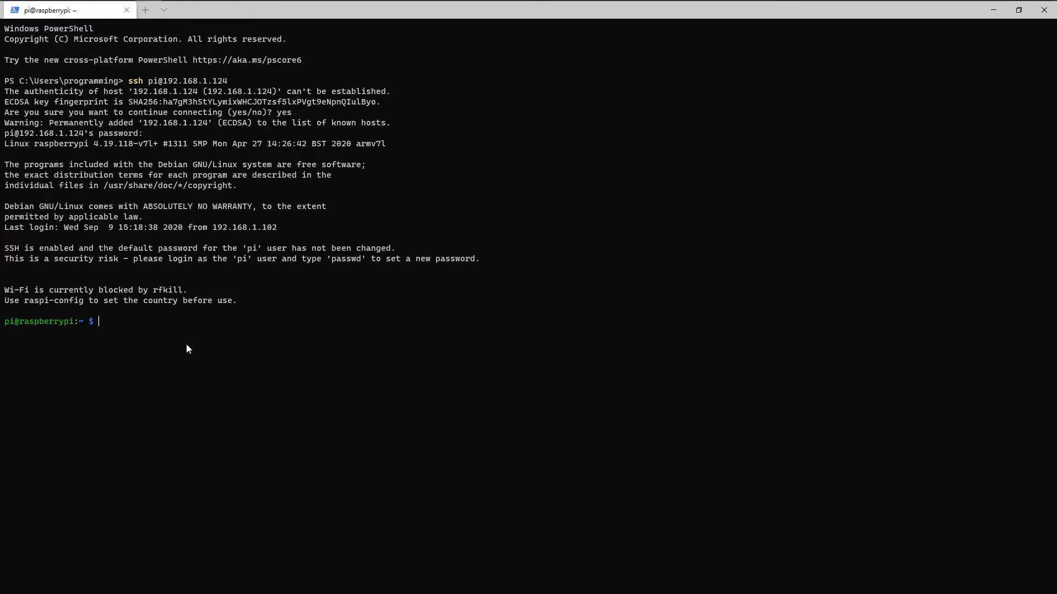
# Step: Run sudo apt update on the Pi after the mistyped suo attempt
pyautogui.write('suo apt update')
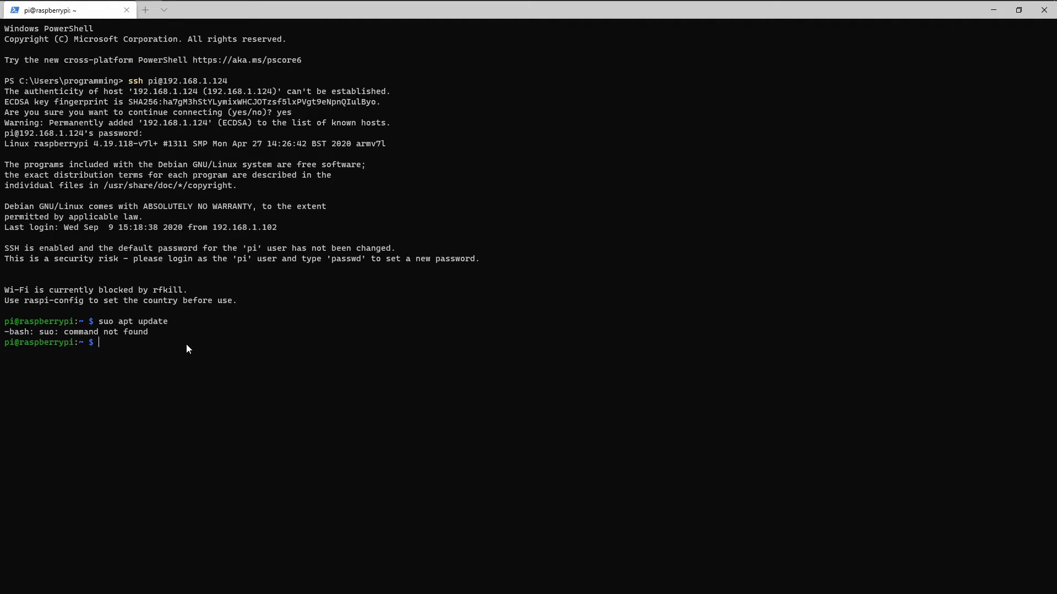
pyautogui.write('sudo apt update')
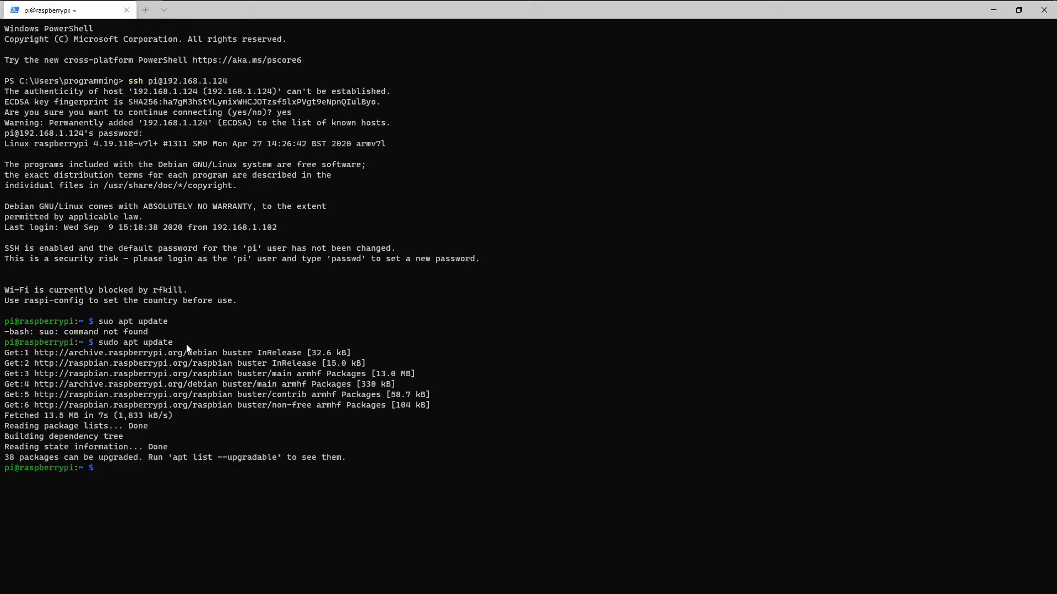
# Step: Run sudo apt upgrade and confirm with y to upgrade the 38 packages
pyautogui.write('sudo apt updat')
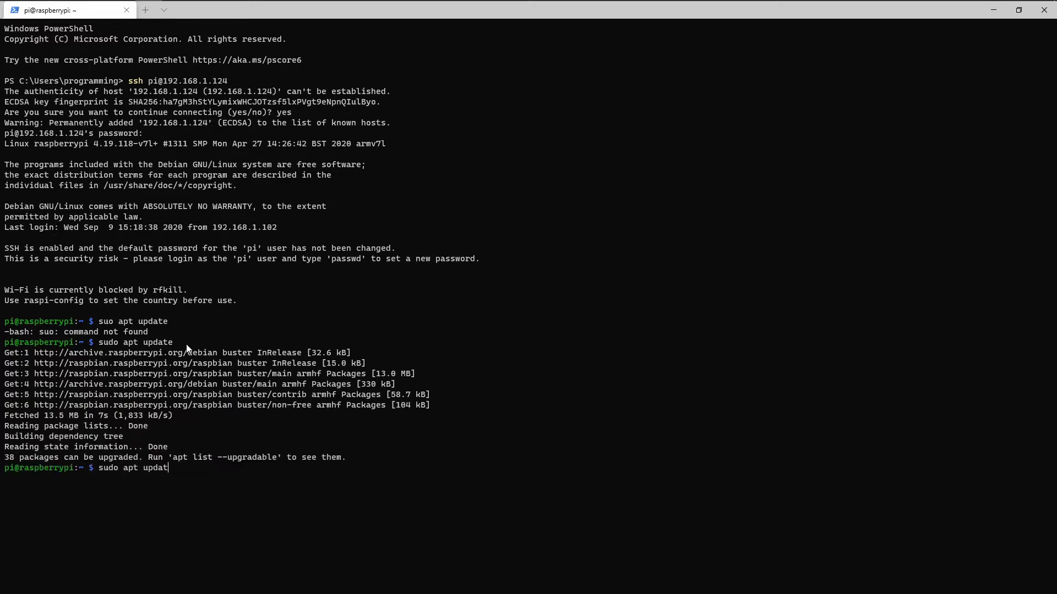
pyautogui.write('upg')
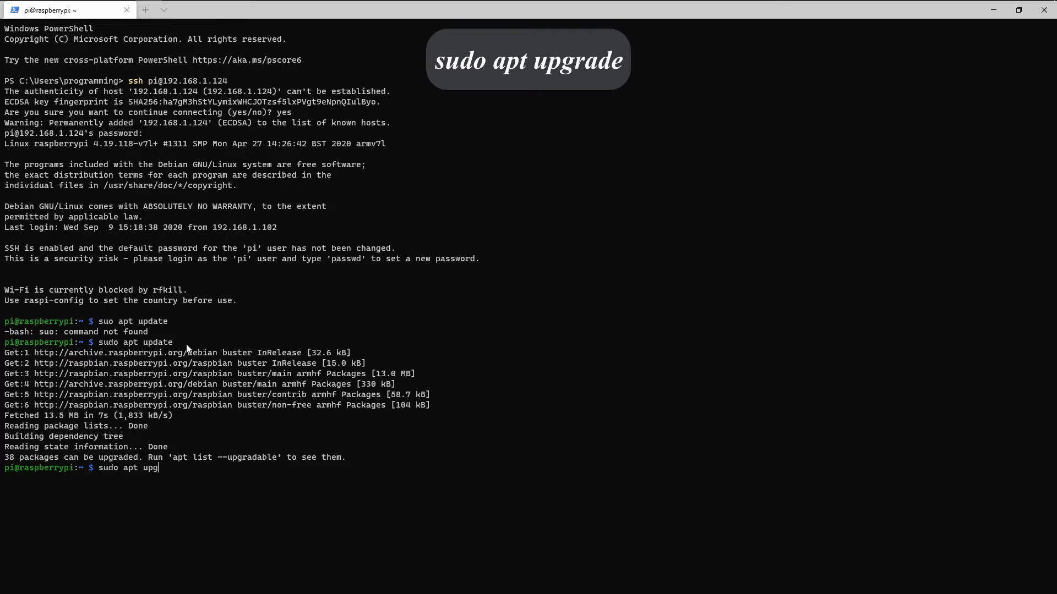
pyautogui.press('Enter')
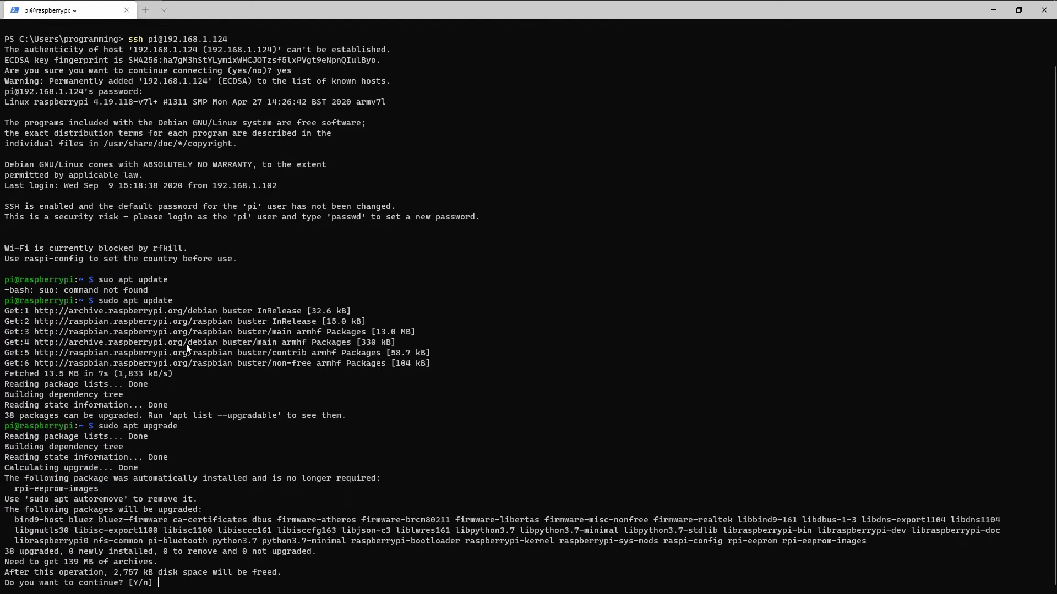
pyautogui.write('y')
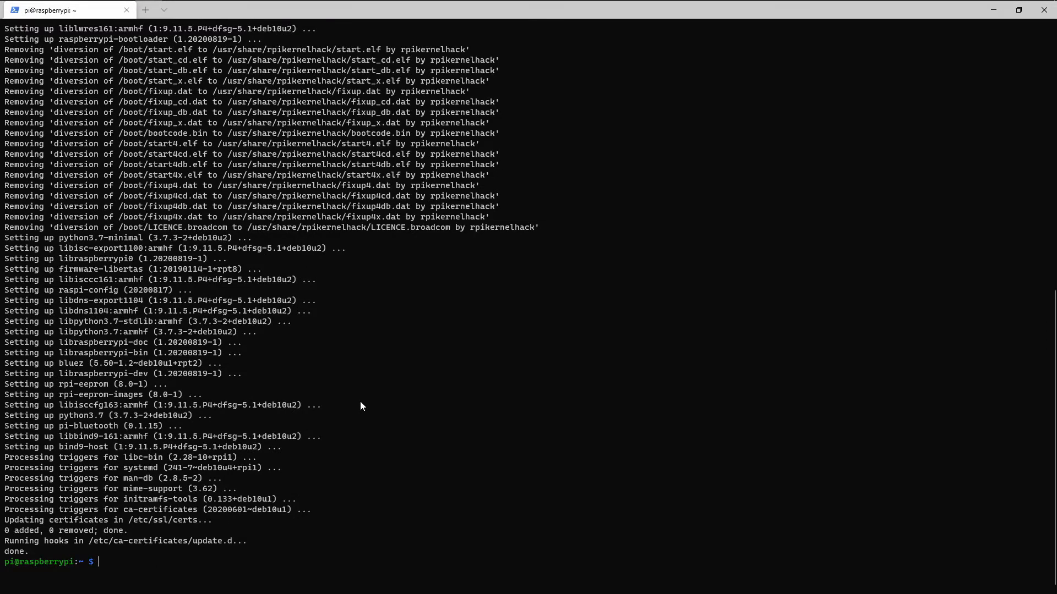
# Step: Run sudo apt-get install apt-transport-https ca-certificates software-properties-common -y on the Pi
pyautogui.write('sudo')
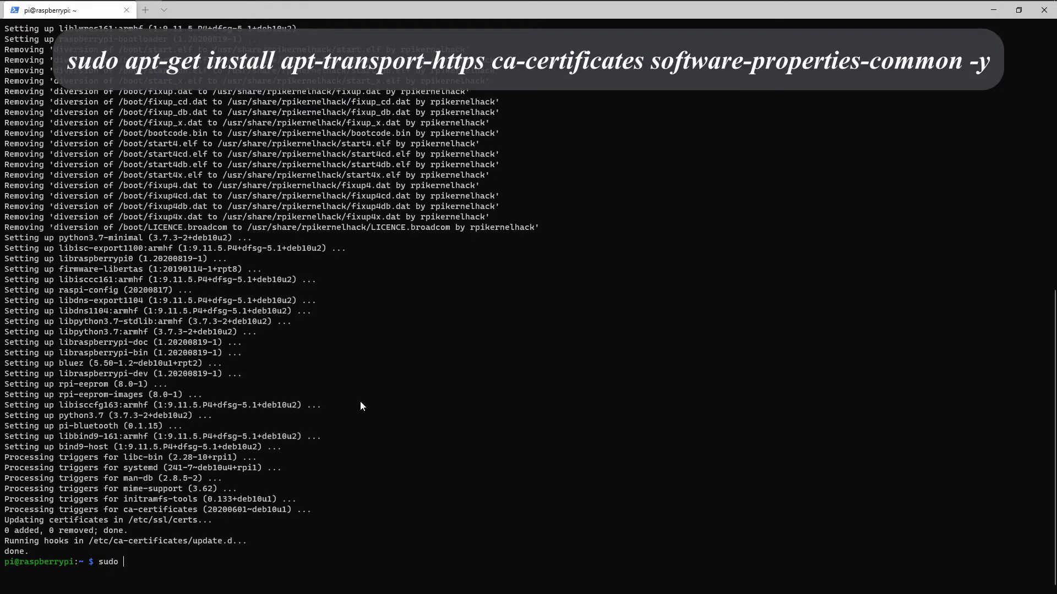
pyautogui.write('apt-get in')
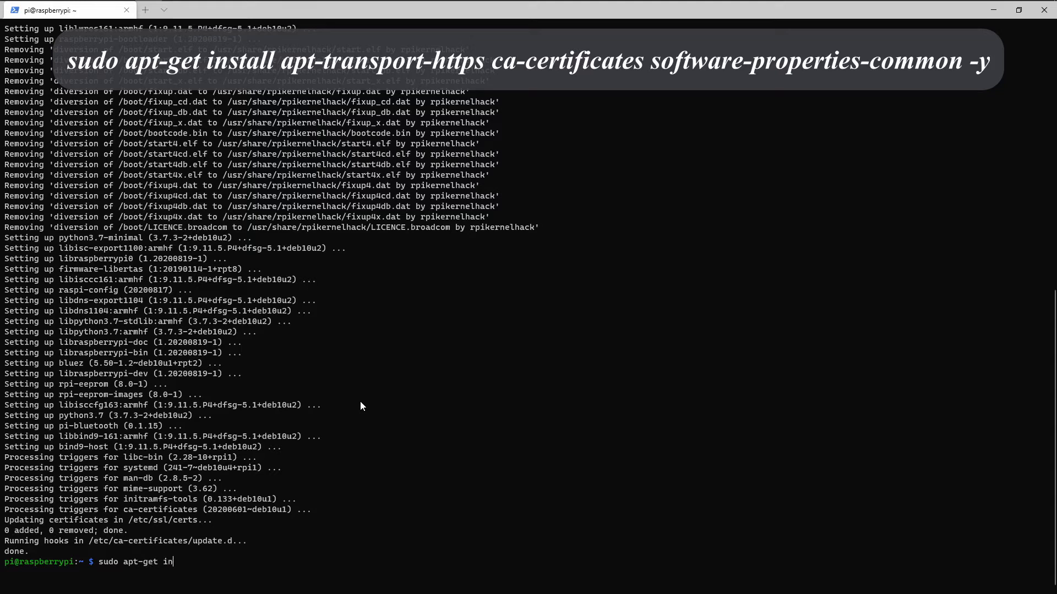
pyautogui.write('stall')
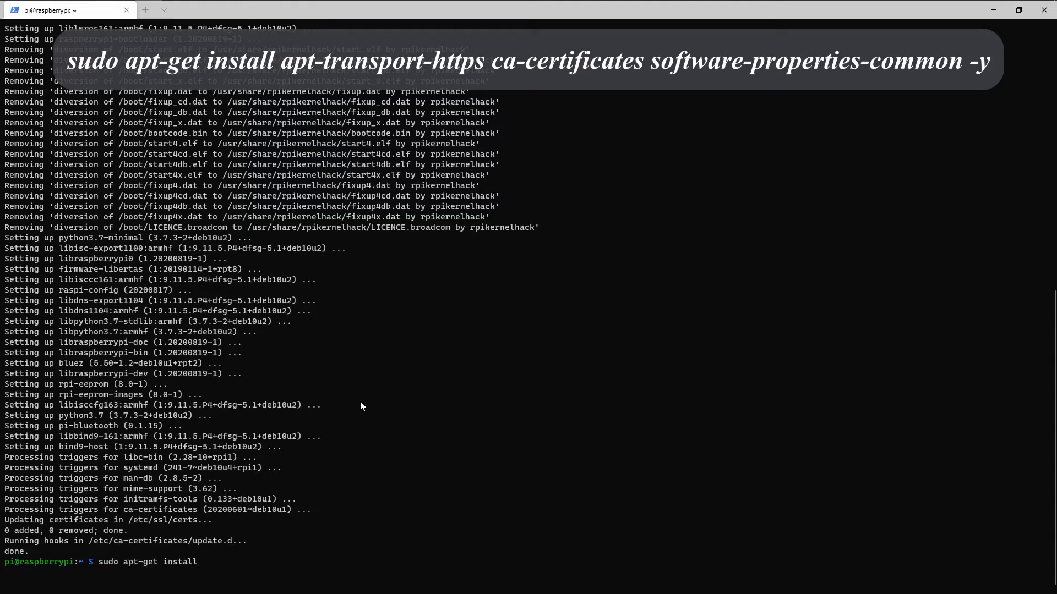
pyautogui.write('apt')
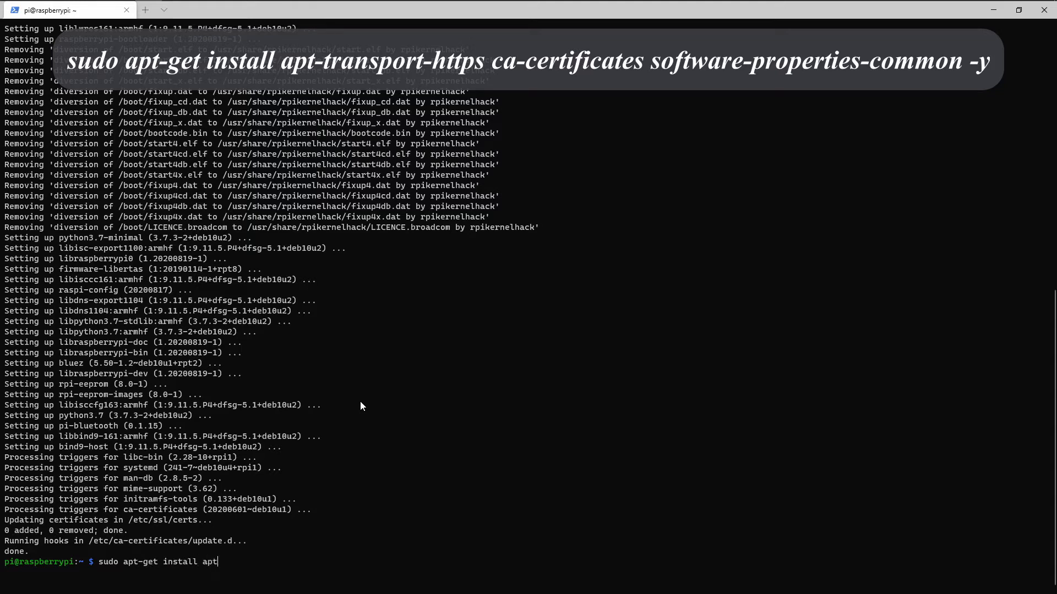
pyautogui.write('-transport')
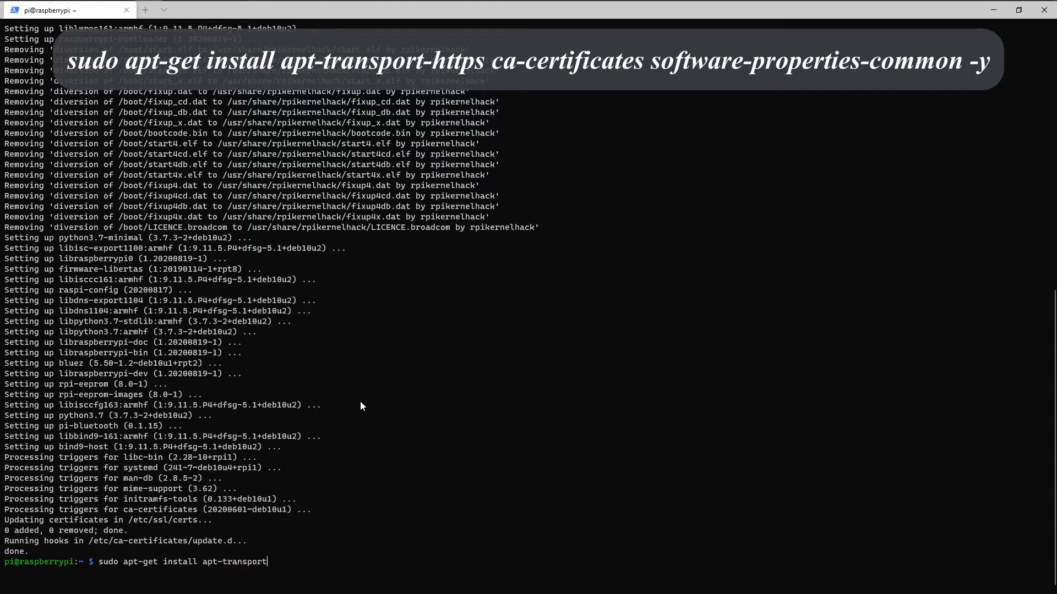
pyautogui.write('-https')
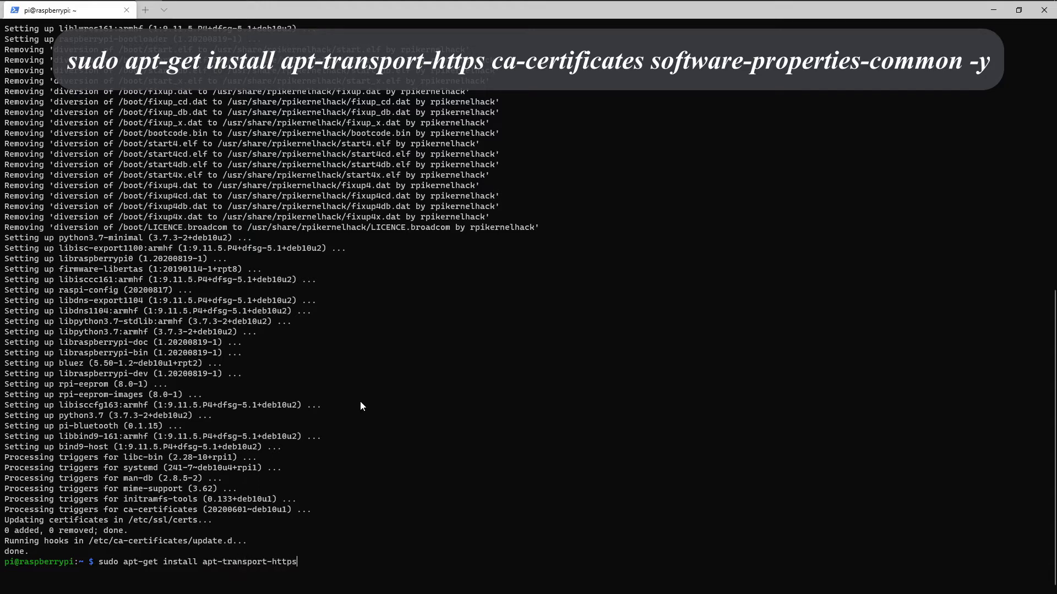
pyautogui.write('ca-certi')
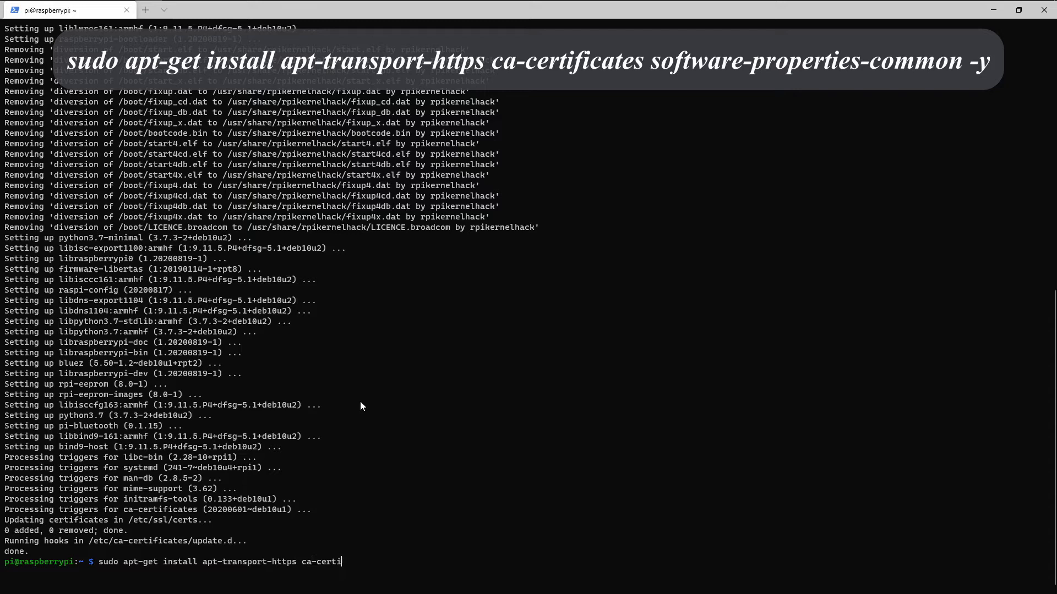
pyautogui.write('ficates softw')
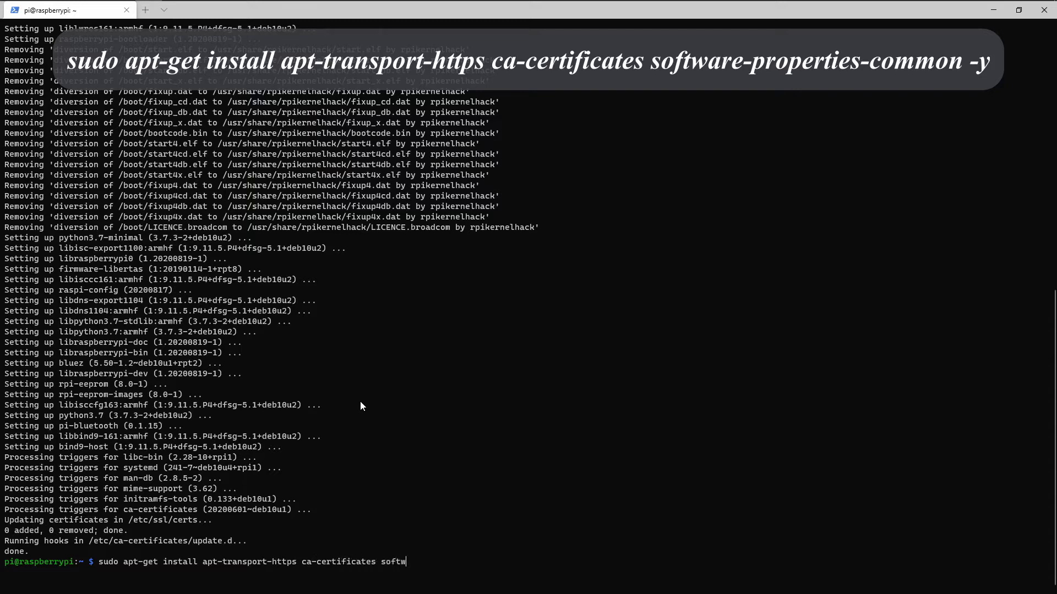
pyautogui.write('are-')
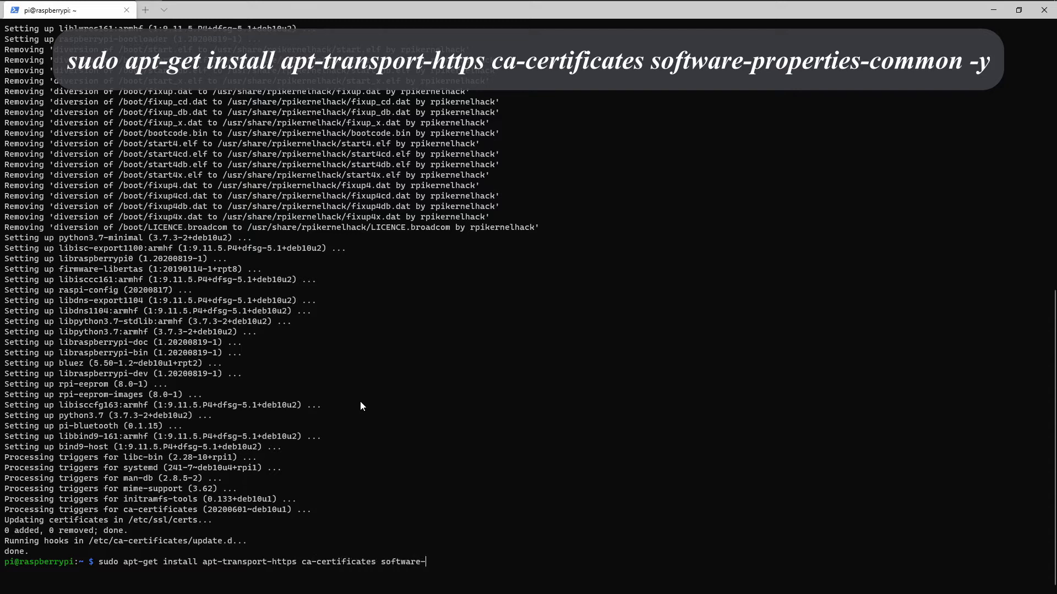
pyautogui.write('properties')
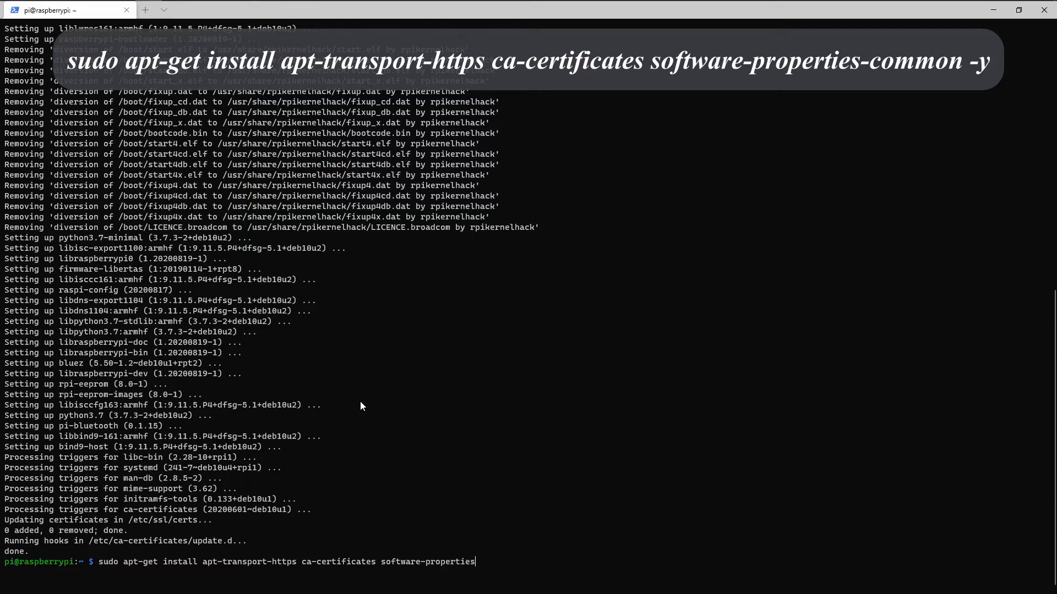
pyautogui.write('-common -')
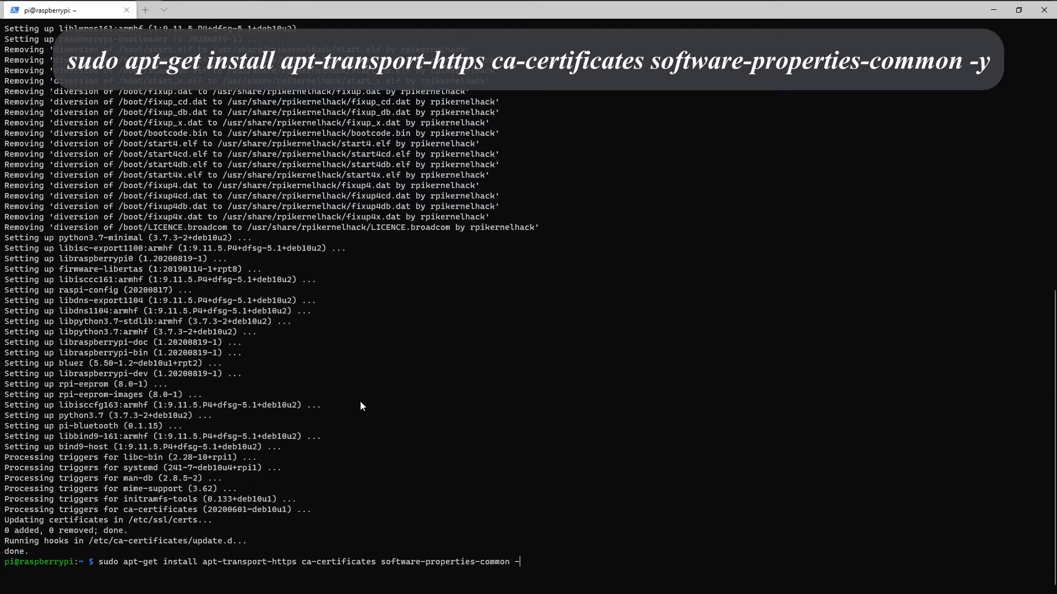
pyautogui.write('y')
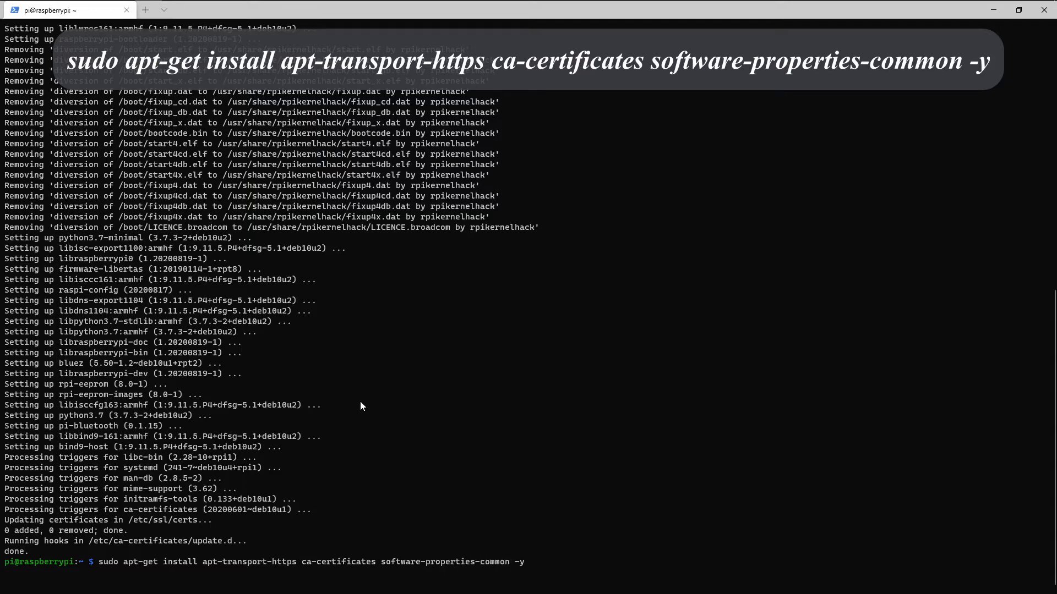
pyautogui.press('Return')
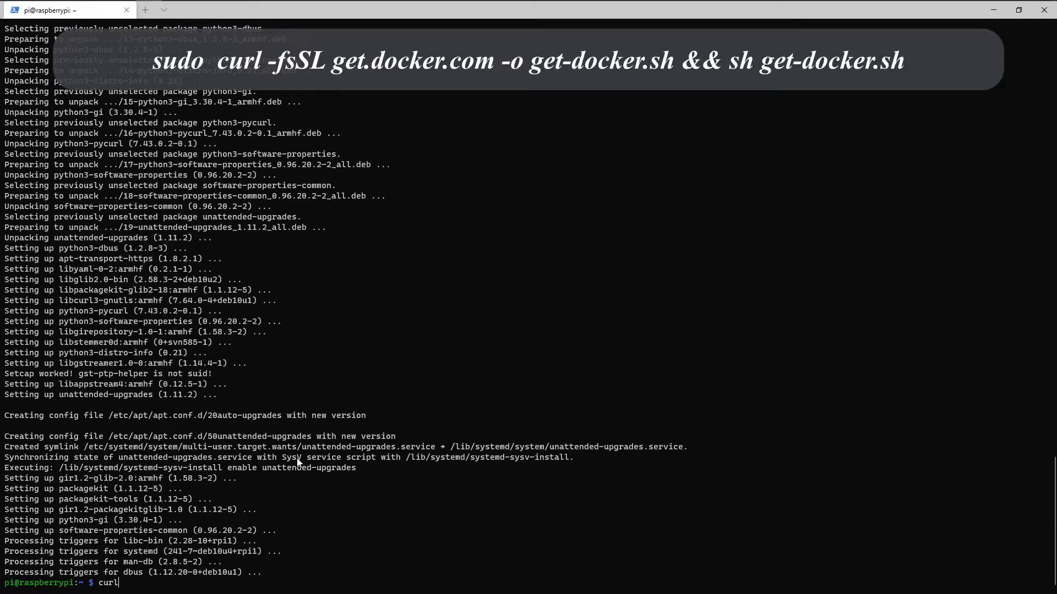
# Step: Run the corrected 'curl -fsSL get.docker.com -o get-docker.sh && sh get-docker.sh' command
pyautogui.write('-')
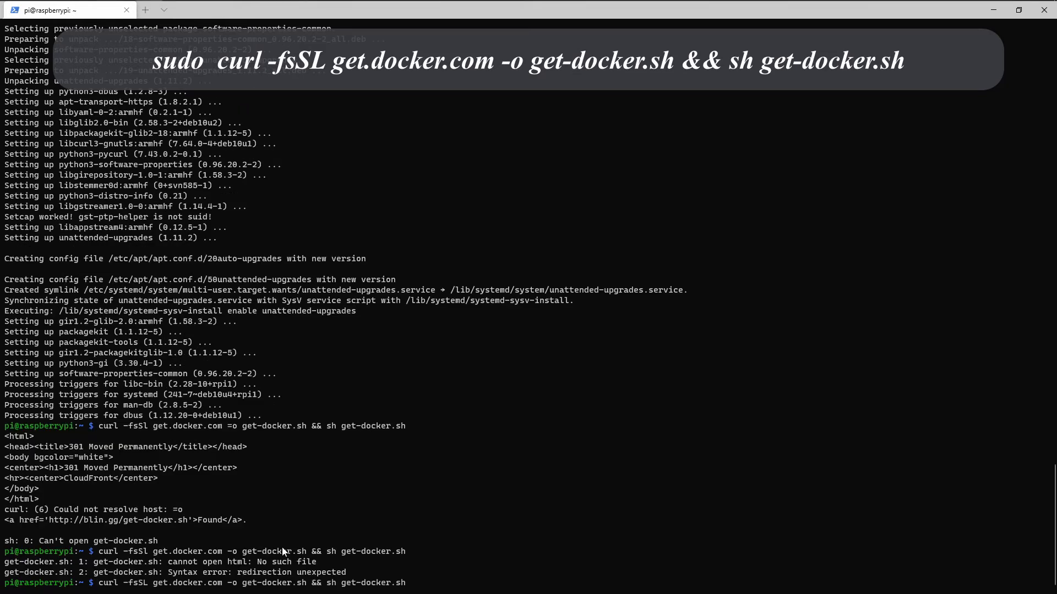
pyautogui.press('Return')
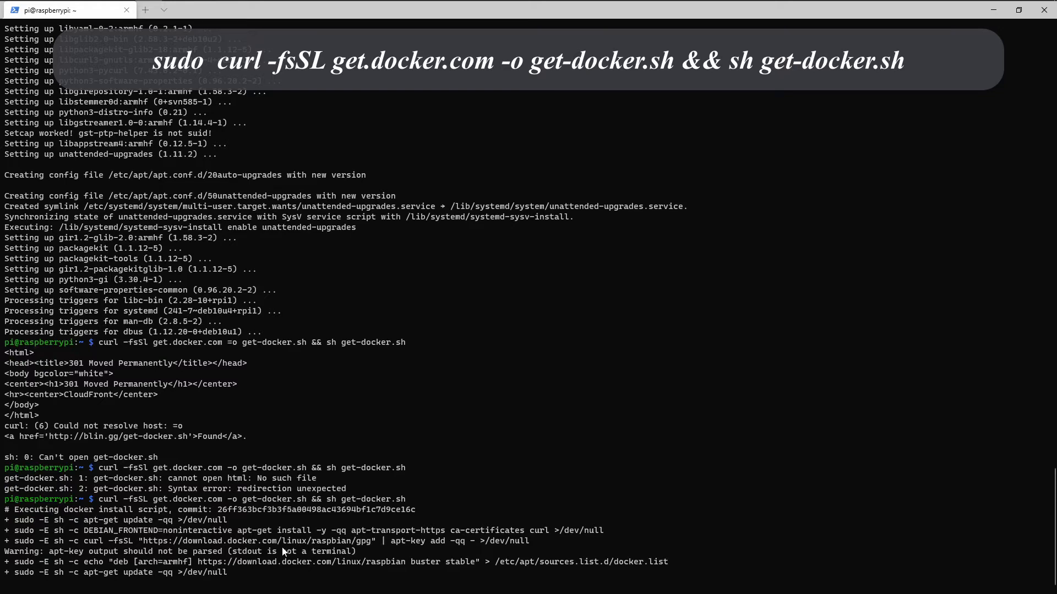
pyautogui.scroll(-3)
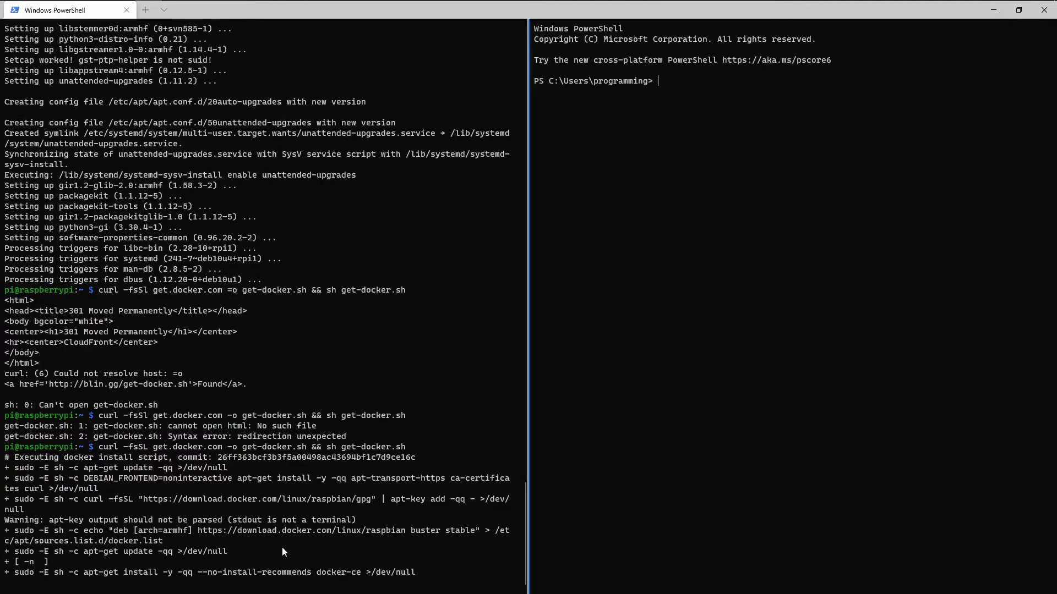
pyautogui.write('ssh pi@192.168.1.124')
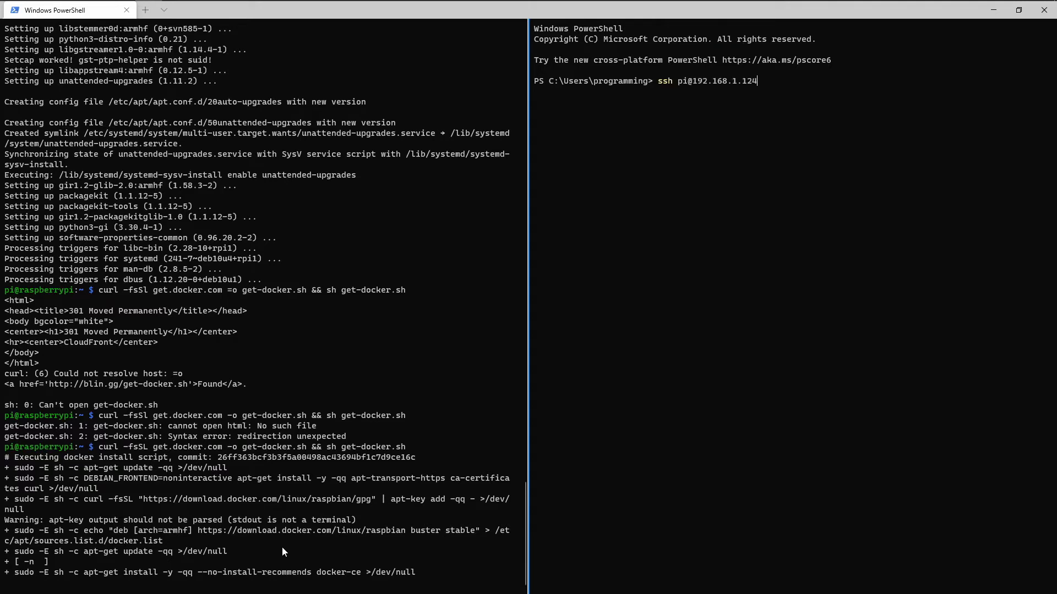
pyautogui.press('Enter')
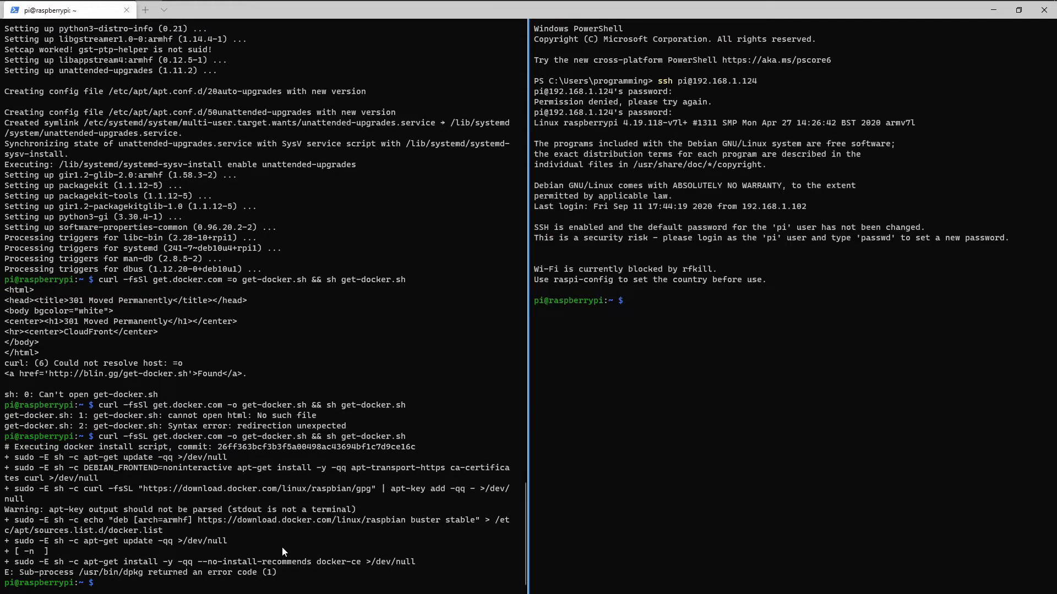
pyautogui.write('hto')
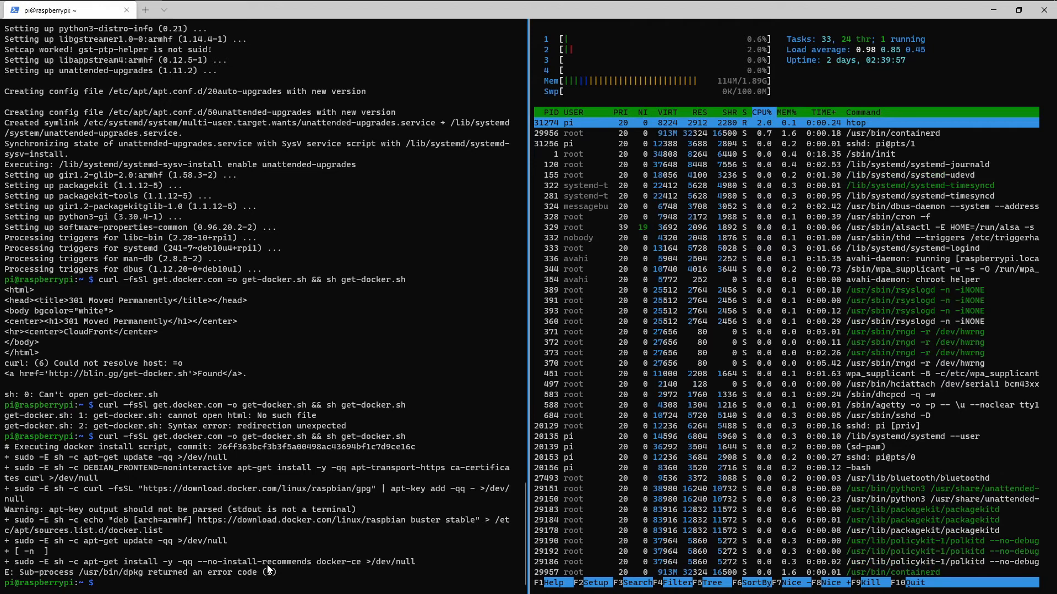
pyautogui.write('sudo')
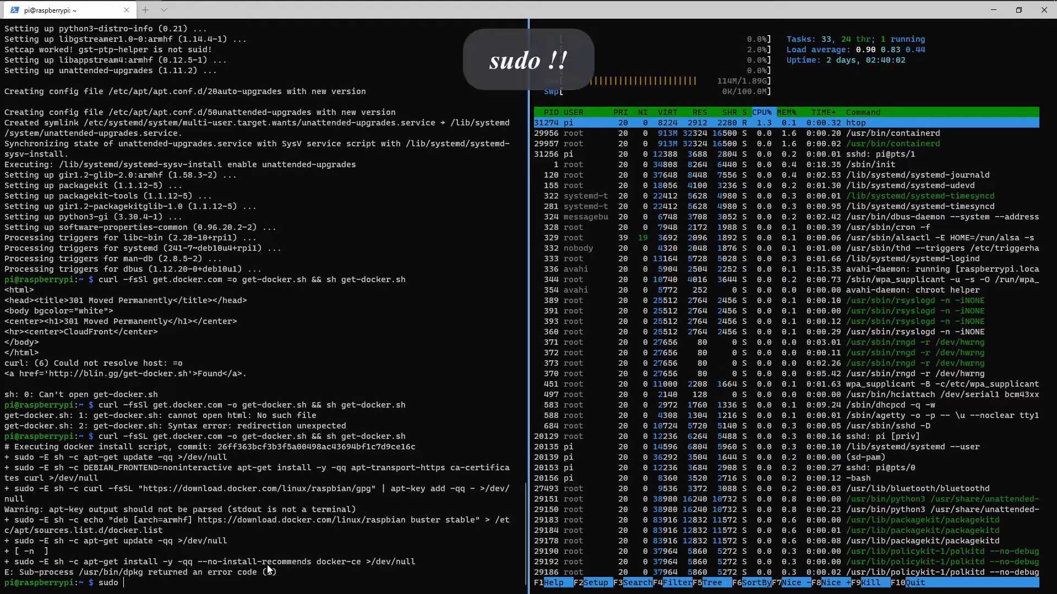
# Step: Repeat the Docker install script command with root rights using sudo !!
pyautogui.write('!!')
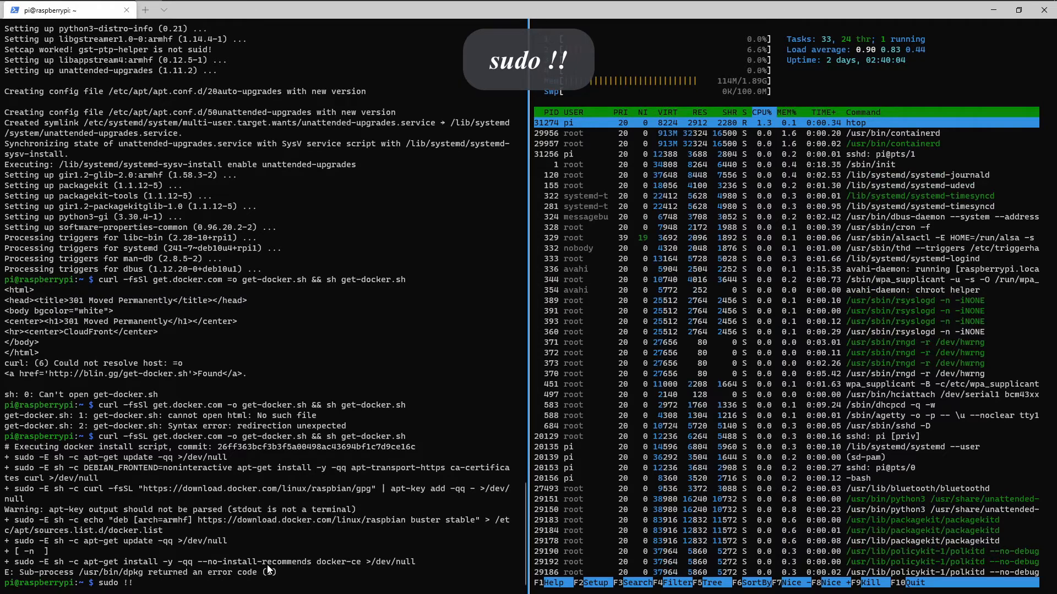
pyautogui.press('Return')
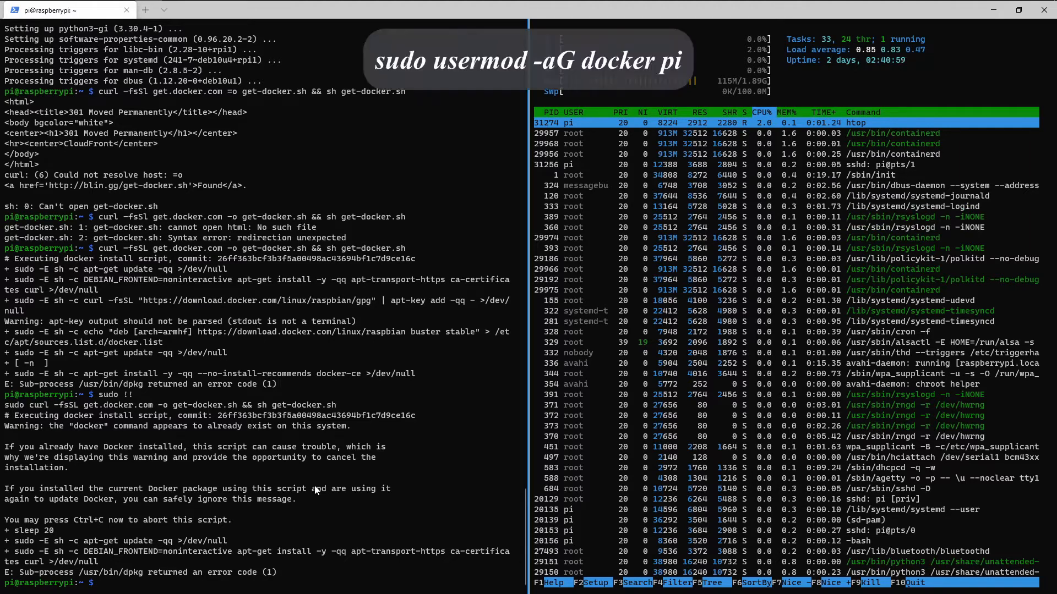
# Step: Run sudo usermod -aG docker pi to add pi to the docker group
pyautogui.write('sudo usermod -aG docker pi')
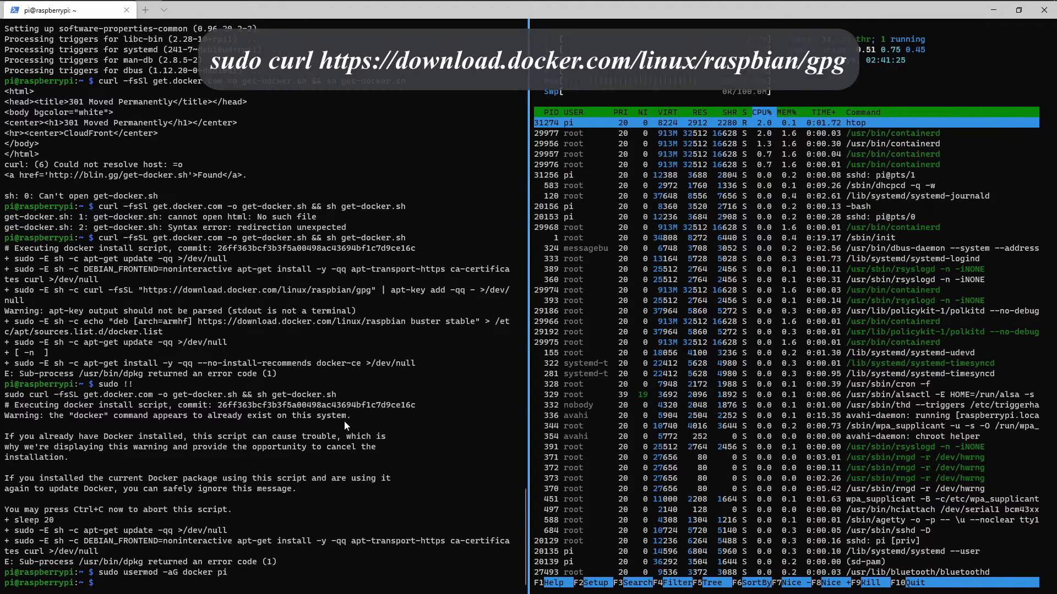
# Step: Fetch and print Docker's Raspbian GPG key from download.docker.com/linux/raspbian/gpg with sudo curl
pyautogui.write('sudo curl')
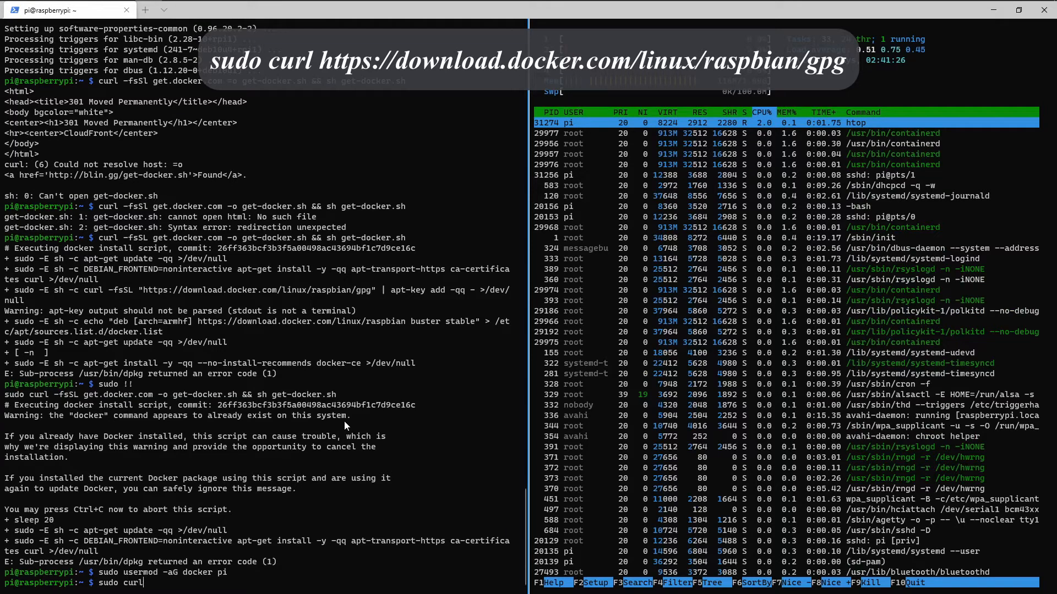
pyautogui.write('https://')
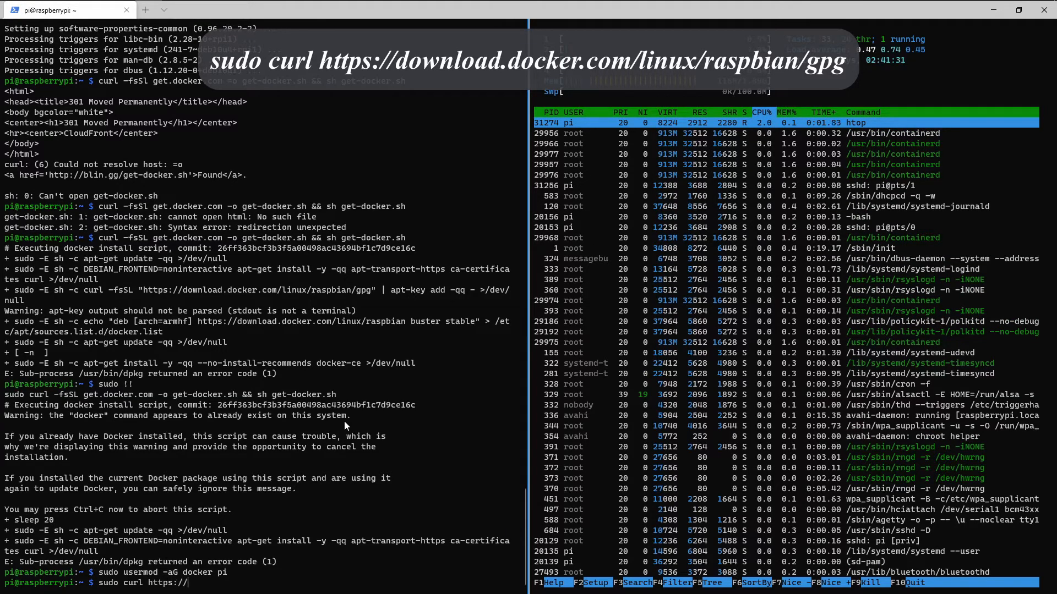
pyautogui.write('download.')
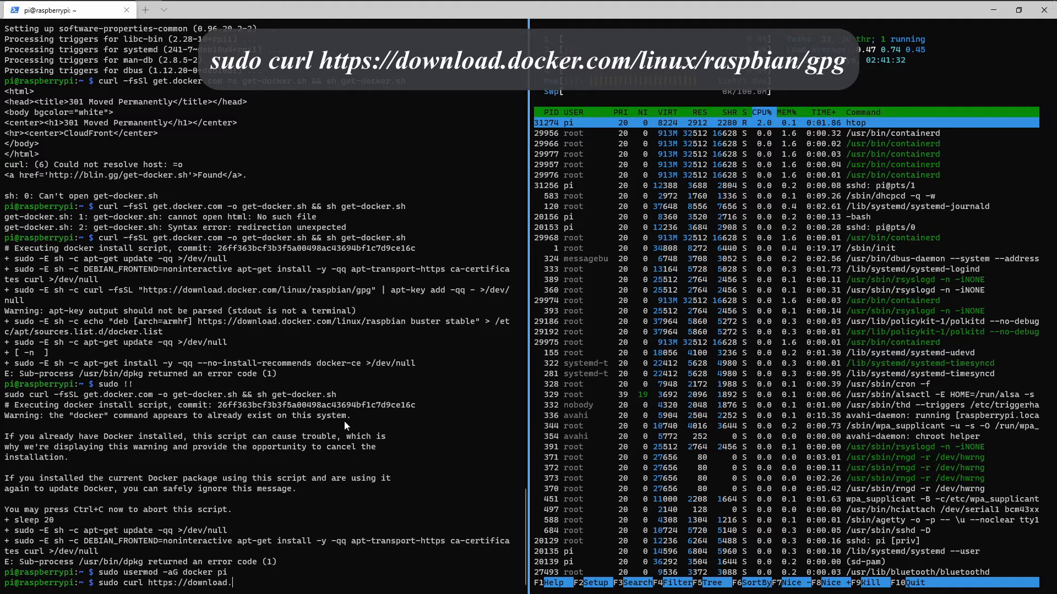
pyautogui.write('.docker.com')
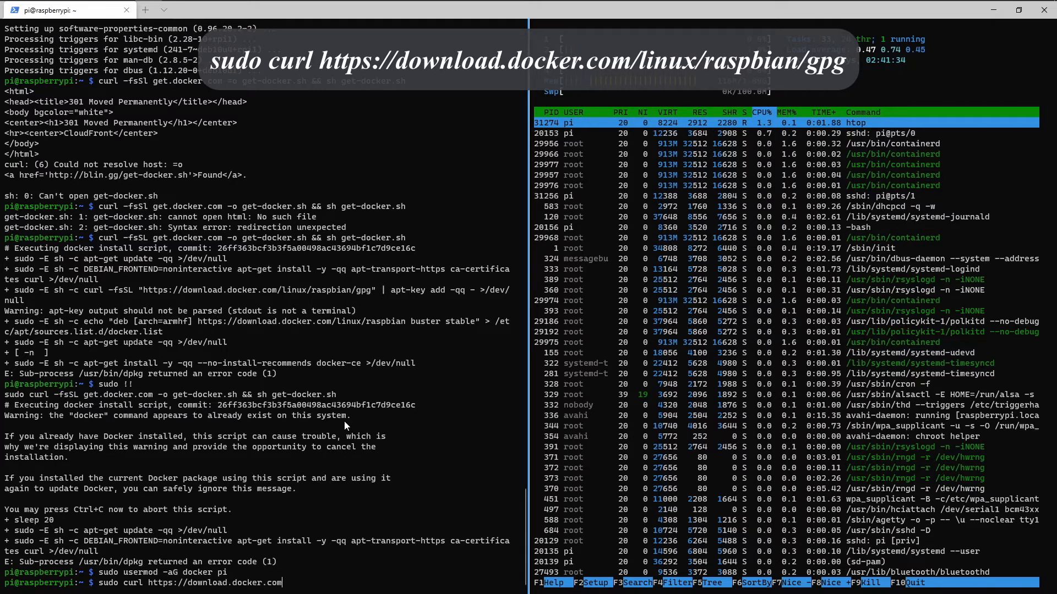
pyautogui.write('/linux')
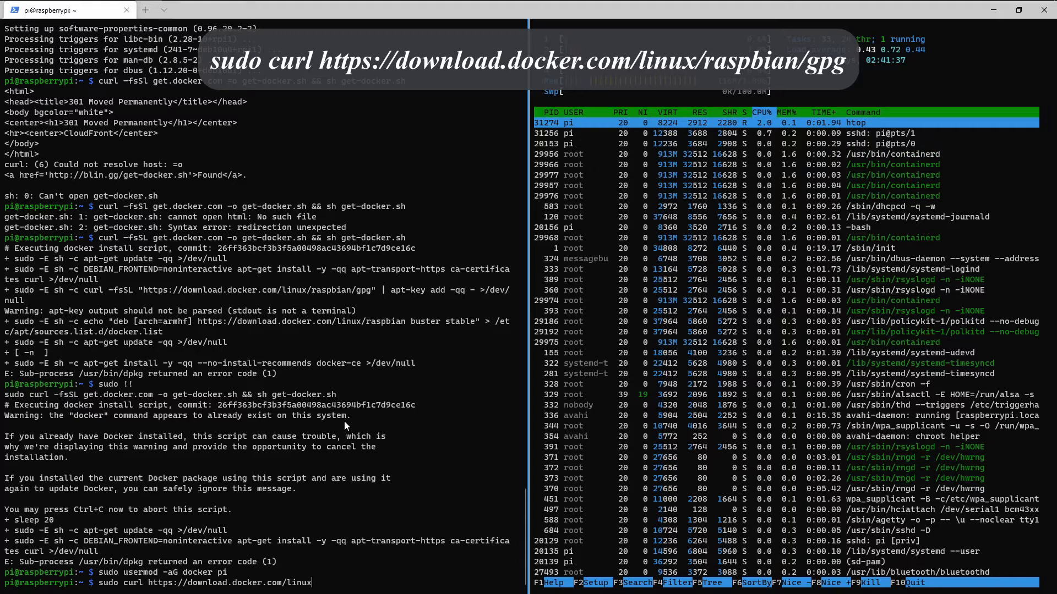
pyautogui.write('r')
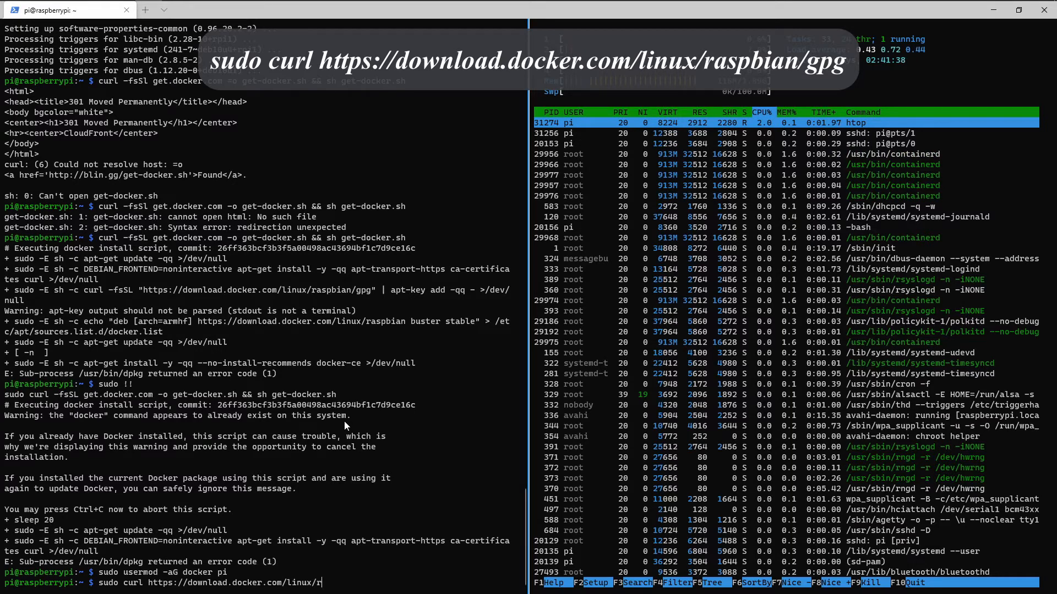
pyautogui.write('aspbian')
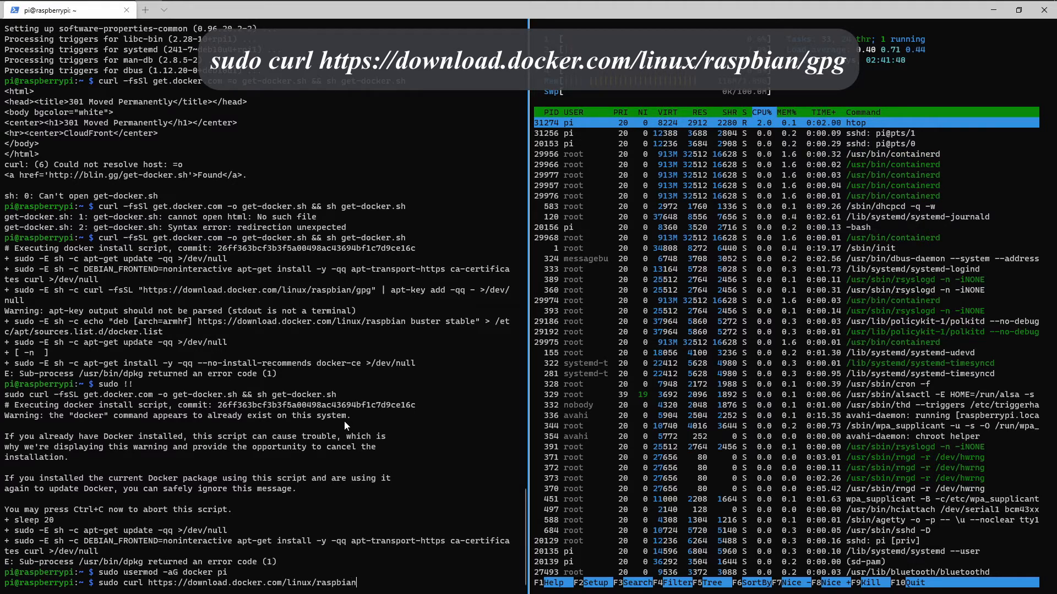
pyautogui.write('/gpg')
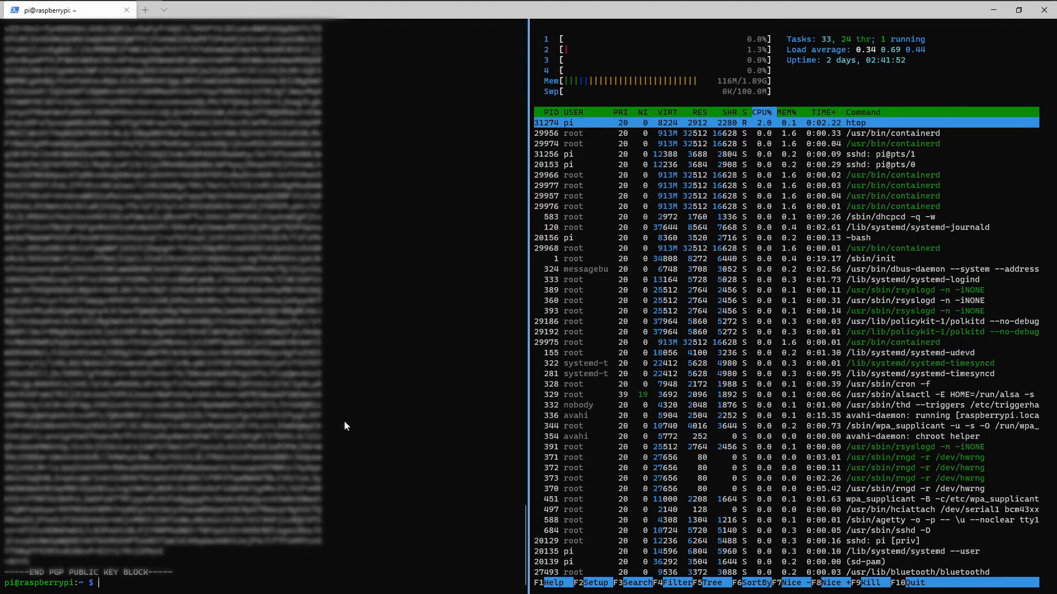
pyautogui.write('sudo nano /etc/apt/')
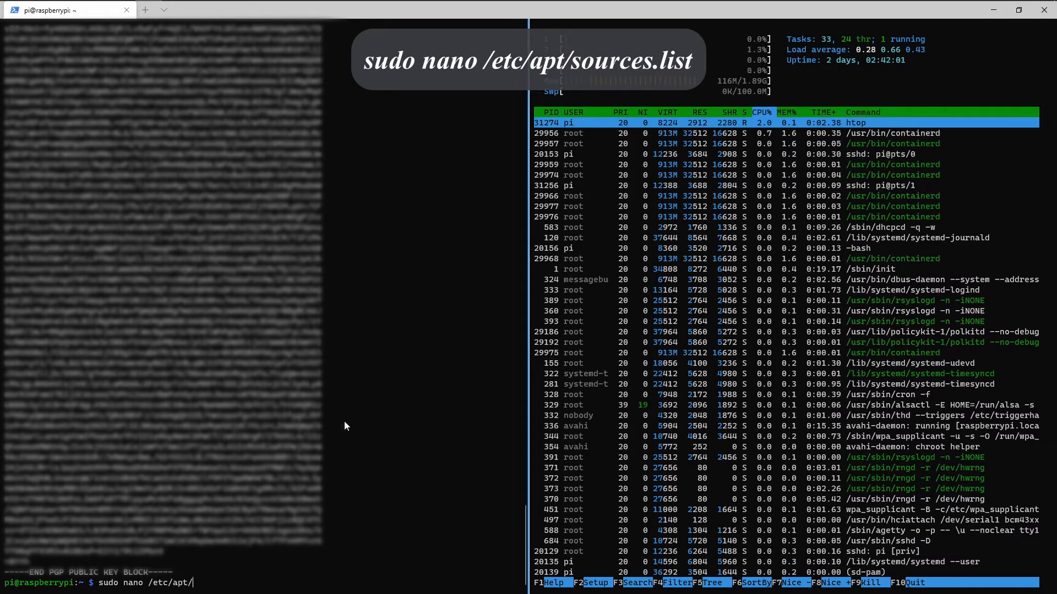
# Step: Open /etc/apt/sources.list in nano with sudo
pyautogui.write('sources.list')
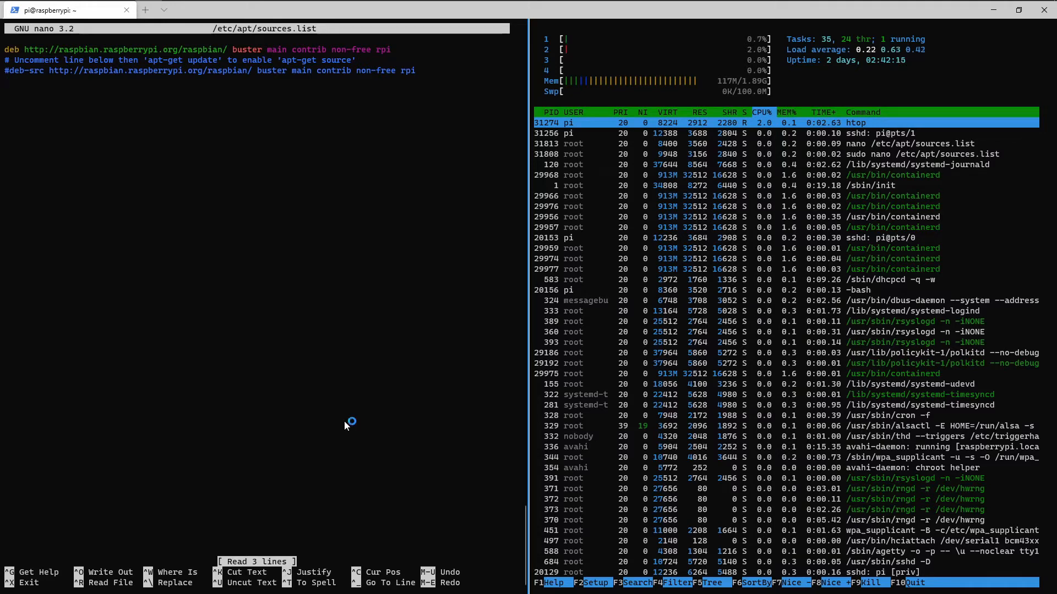
pyautogui.write('deb h')
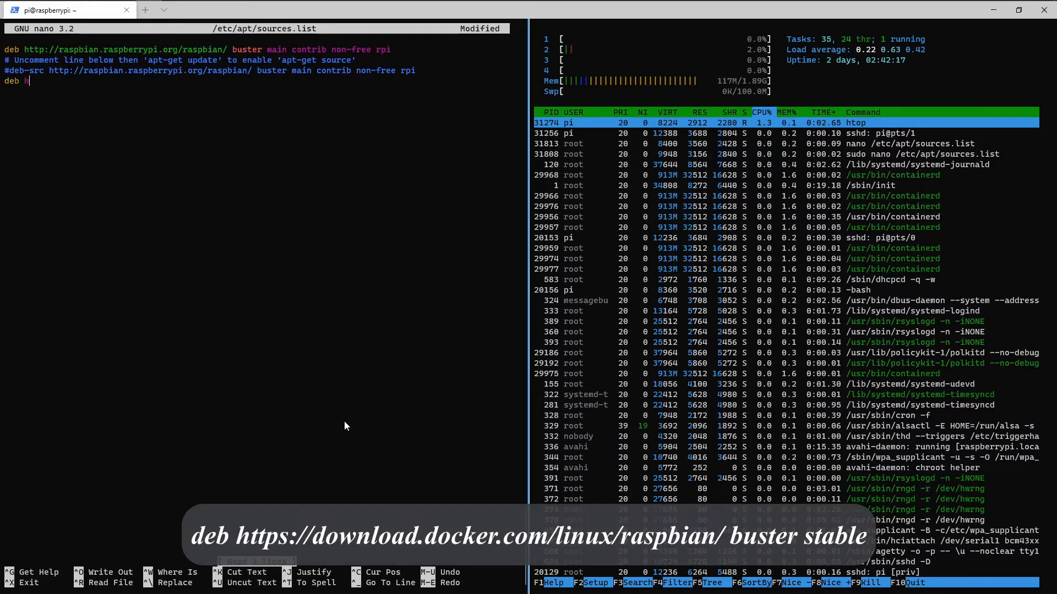
pyautogui.write('ttps')
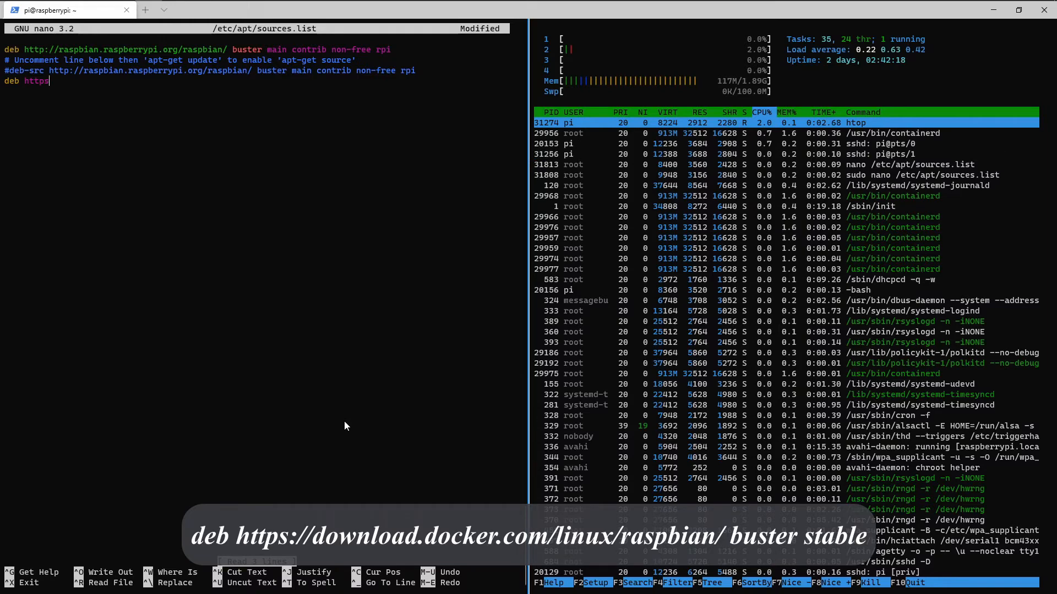
pyautogui.write('://')
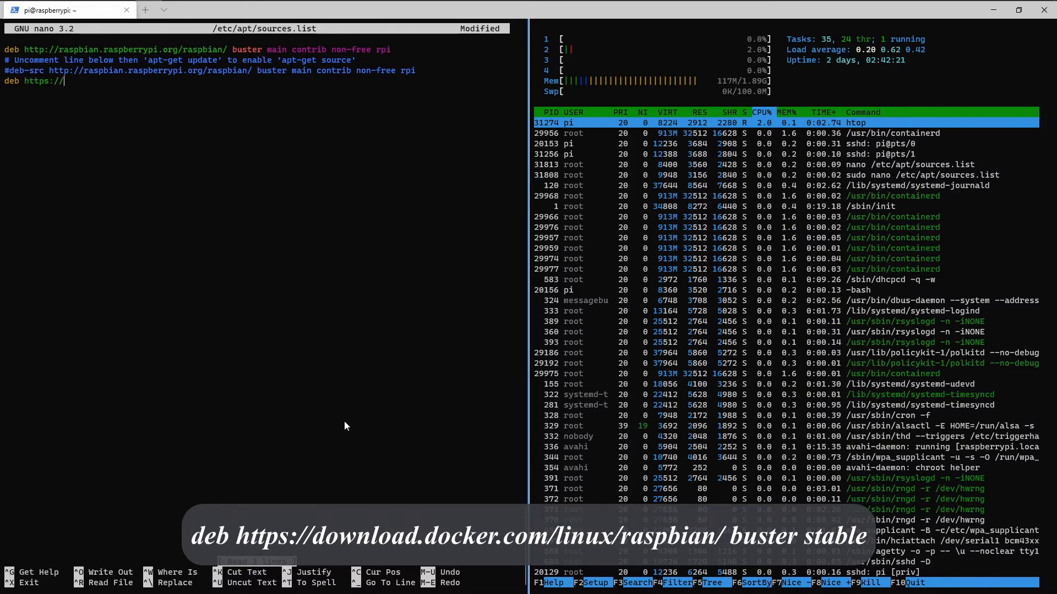
pyautogui.write('download')
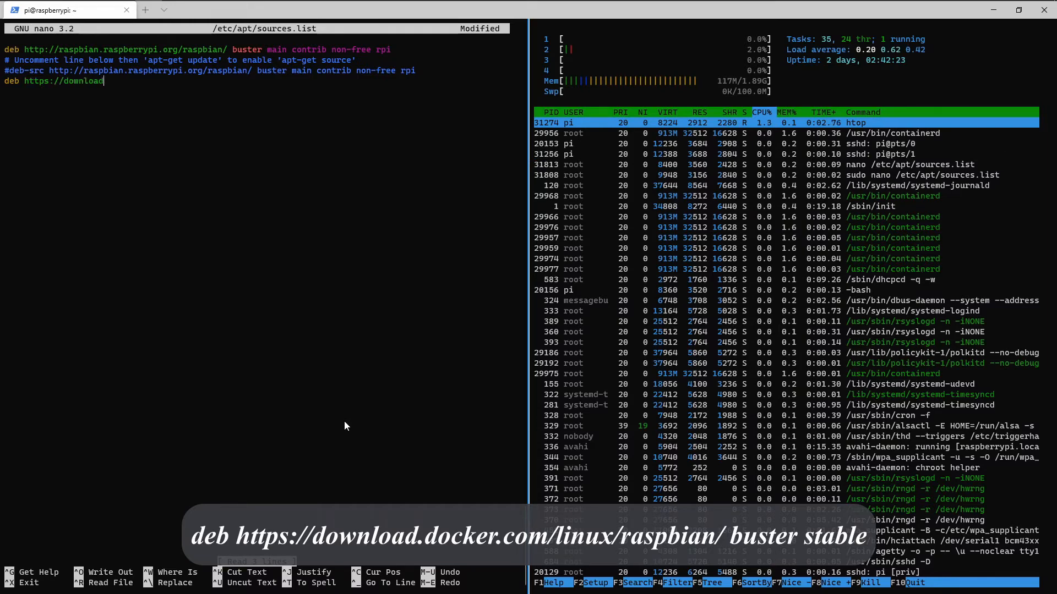
pyautogui.write('.docker.com')
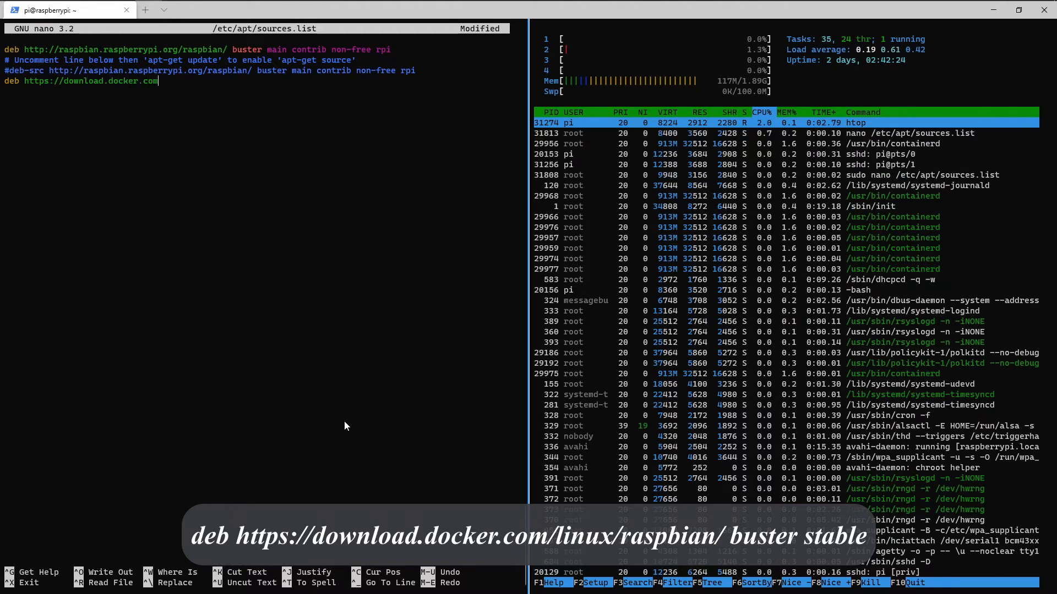
pyautogui.write('/linux')
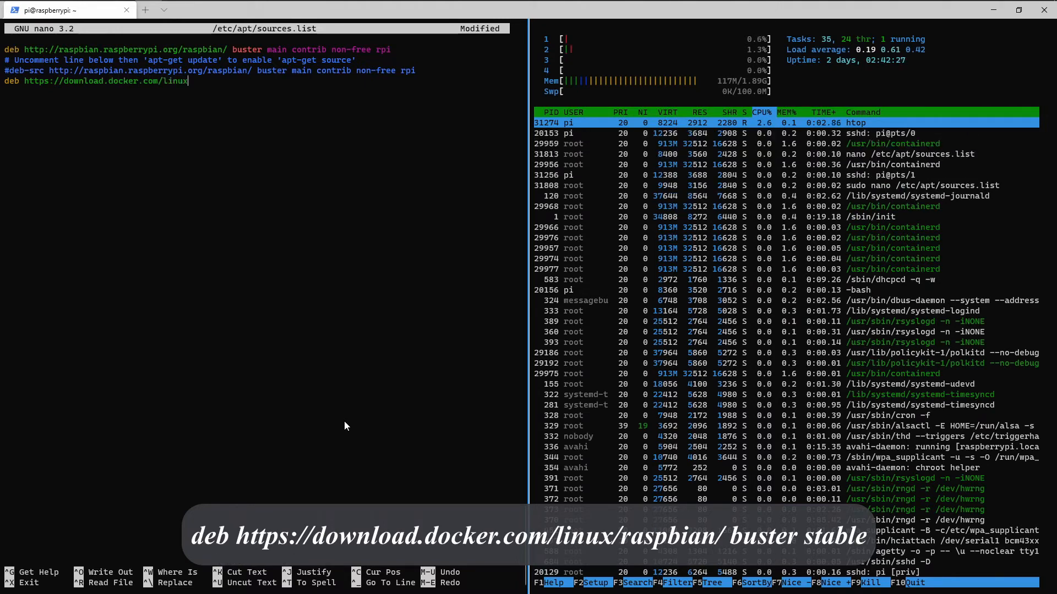
pyautogui.write('rasp')
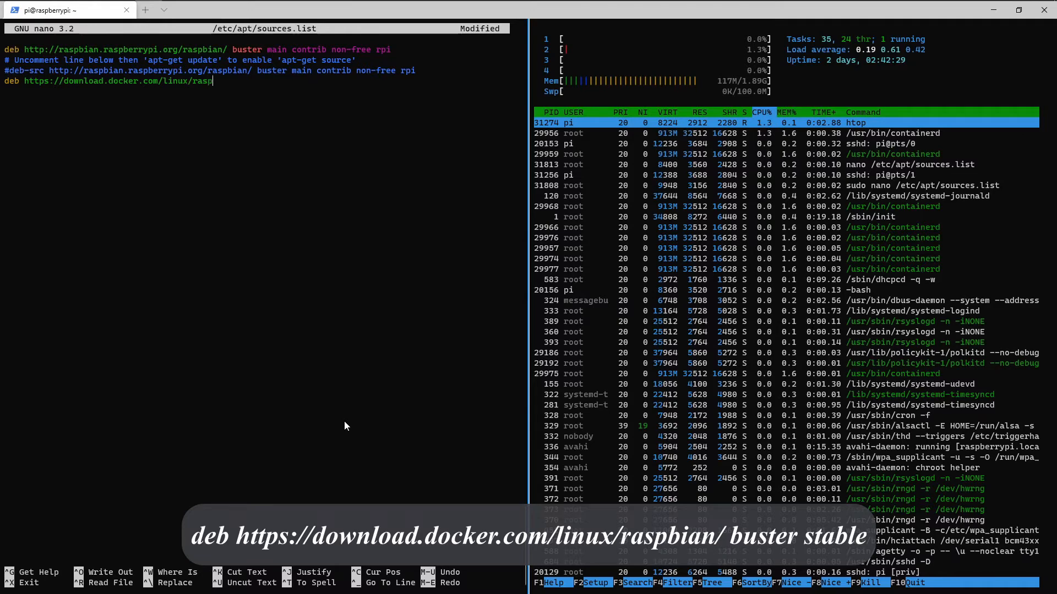
pyautogui.write('bian/')
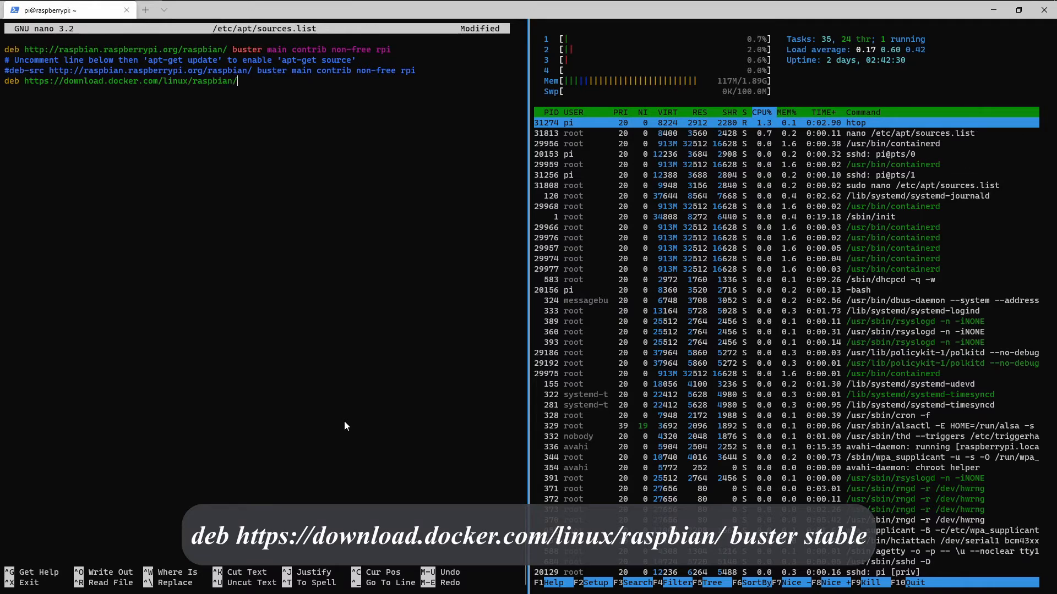
pyautogui.write('buse')
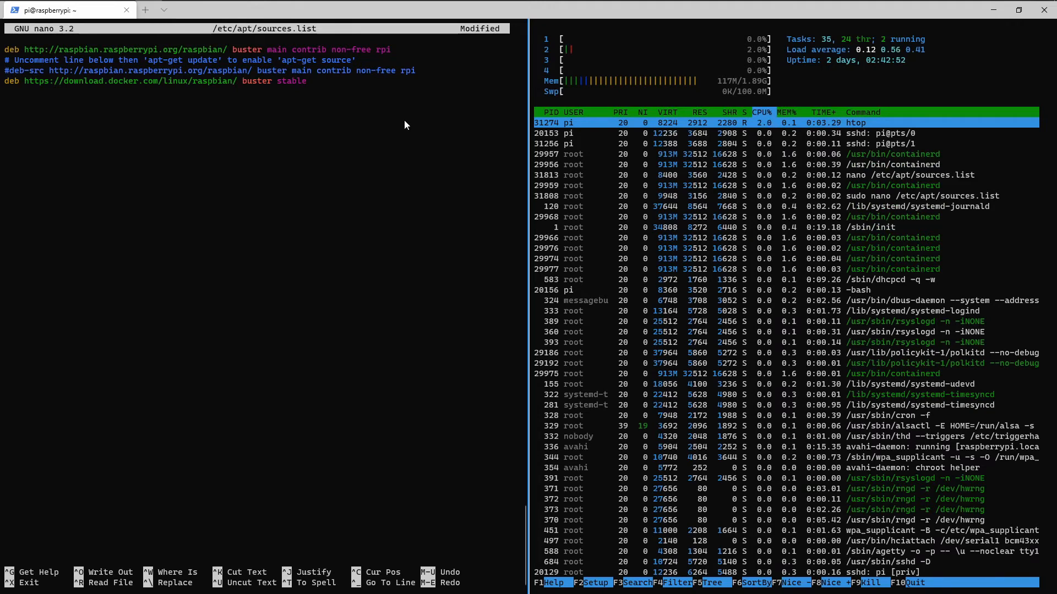
pyautogui.press('ctrl+o')
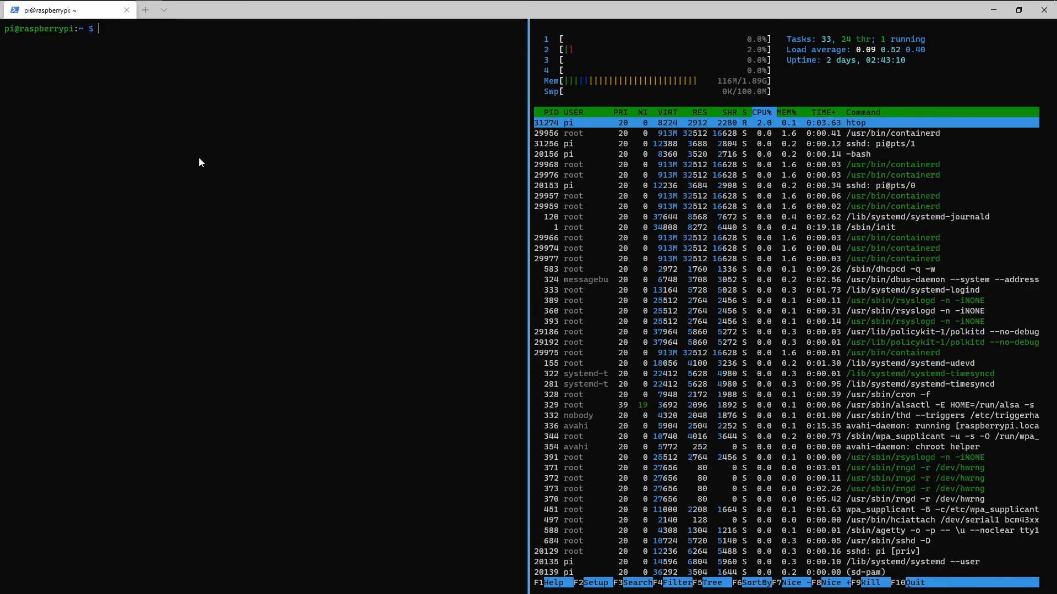
# Step: Run sudo apt-get update, then sudo apt-get upgrade, which hits docker-ce dpkg errors
pyautogui.write('sudo apt')
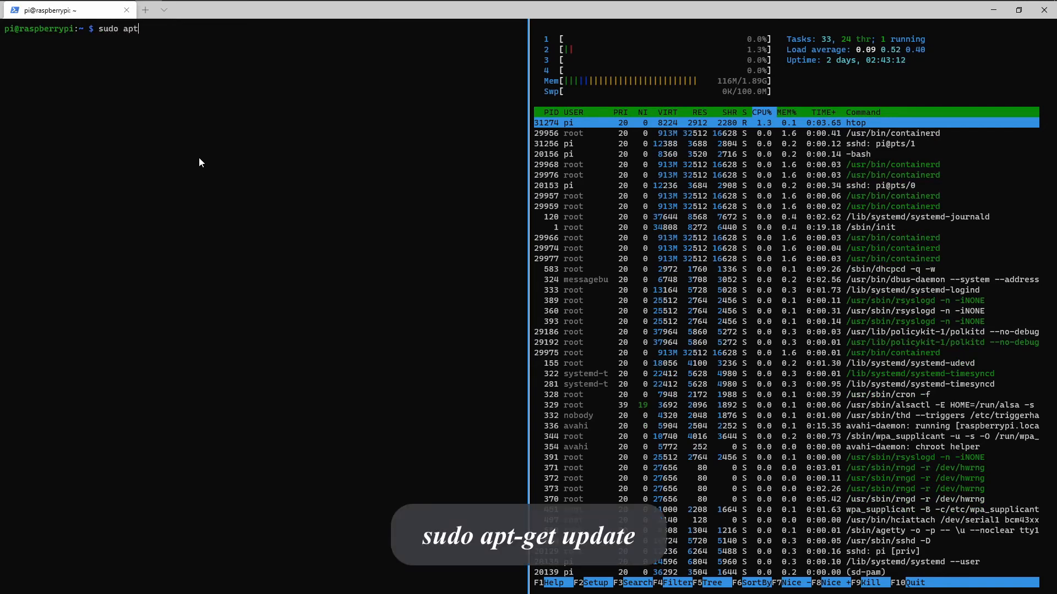
pyautogui.write('-get update')
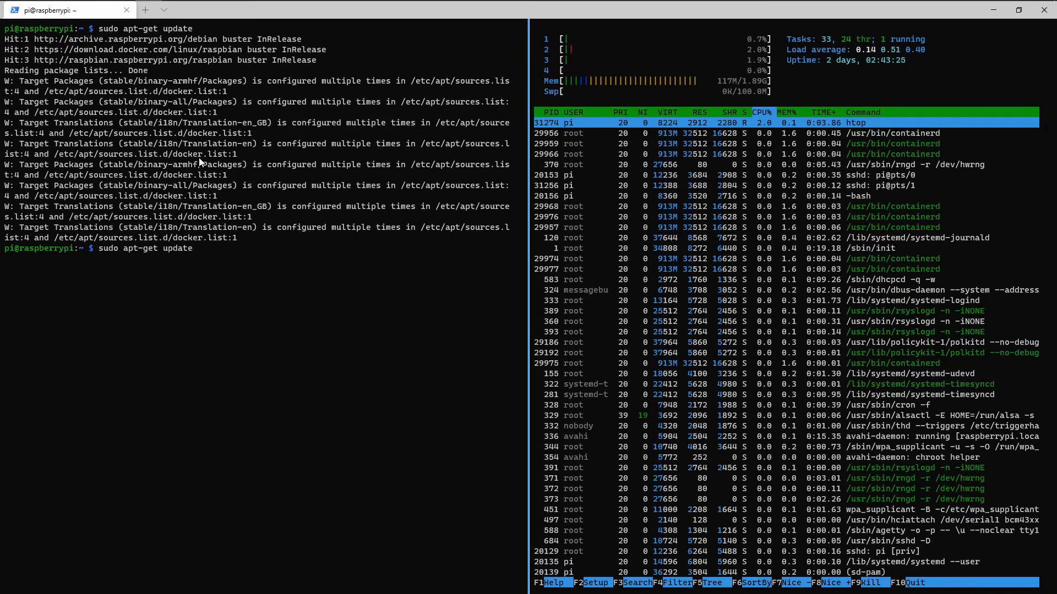
pyautogui.write('sudo apt-get upgrade')
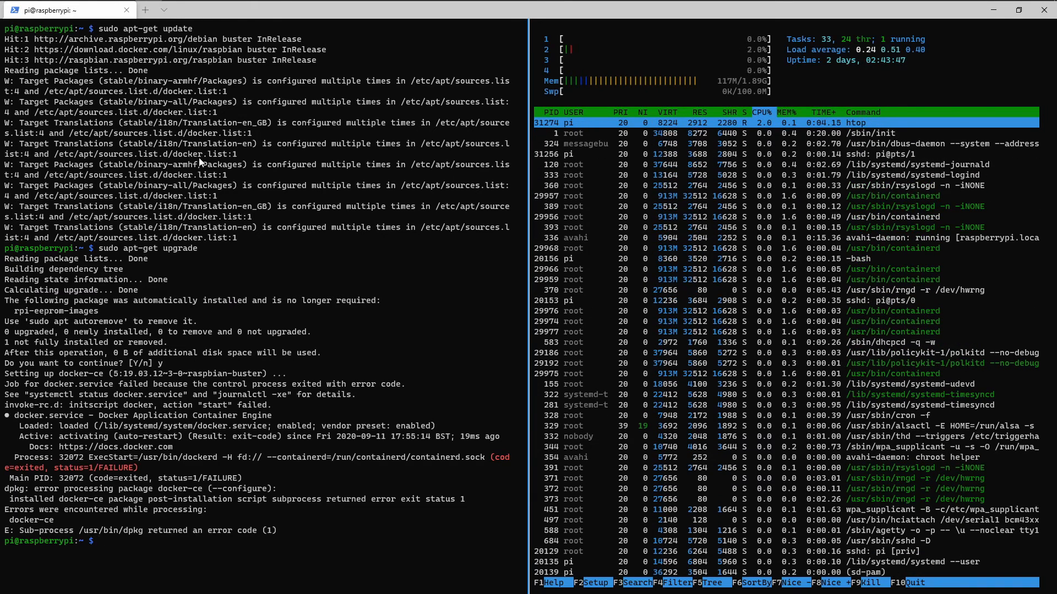
# Step: Try systemctl start docker.service and docker info, both failing to reach Docker
pyautogui.write('systemctl start docker.service')
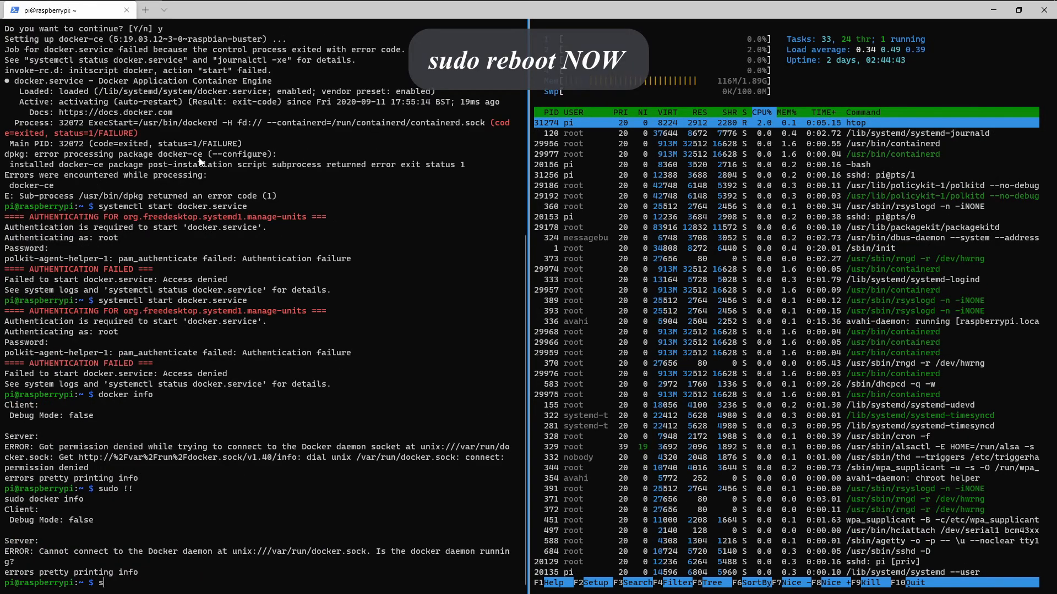
# Step: Reboot the Pi with sudo reboot and log back in over SSH
pyautogui.write('udo reboot NOW')
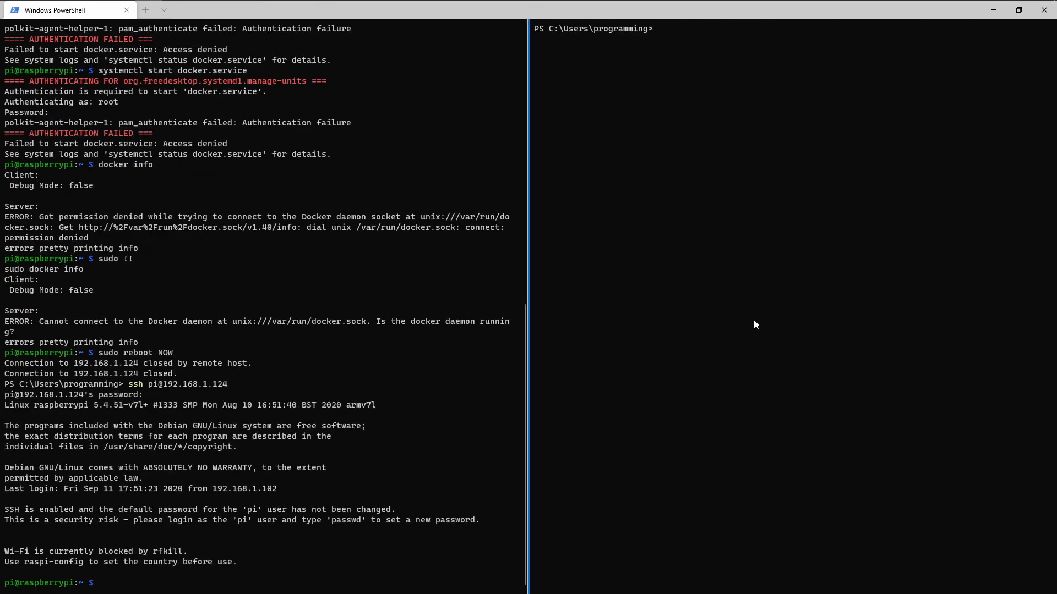
pyautogui.write('ssh pi@192.168.1.124')
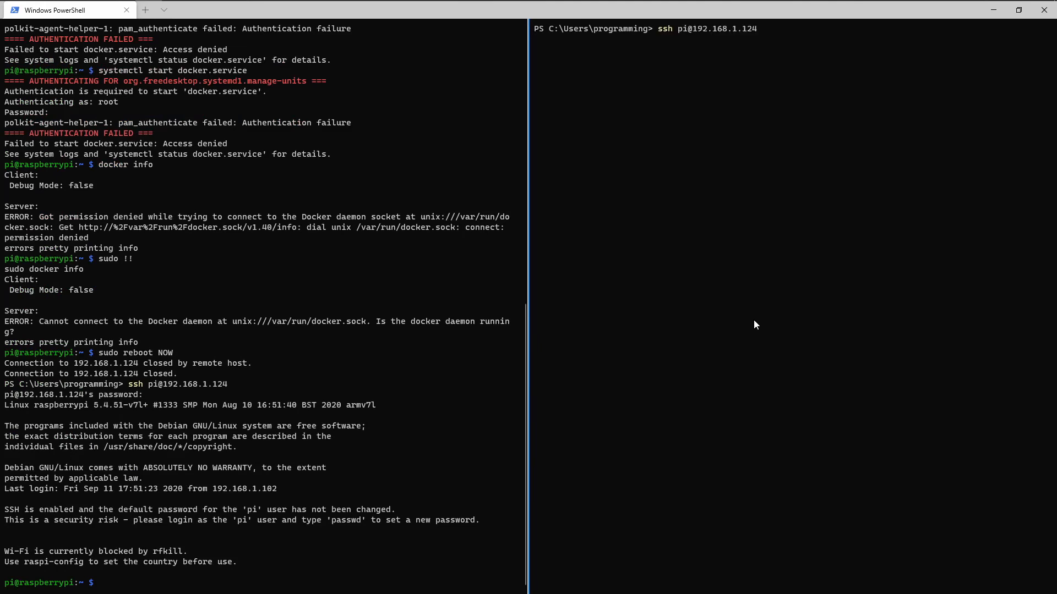
pyautogui.press('Enter')
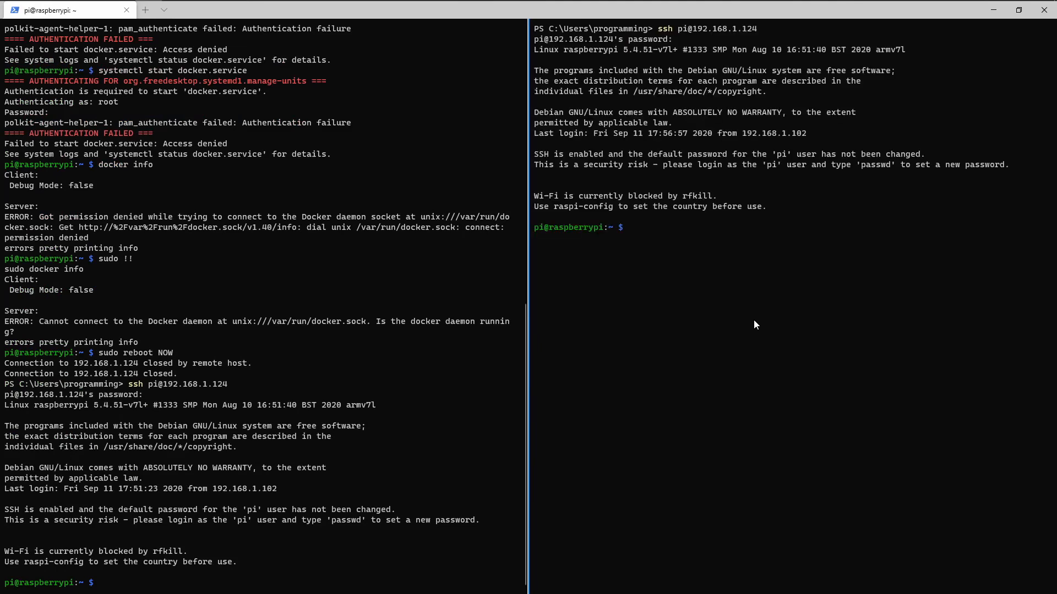
pyautogui.moveTo(223, 477)
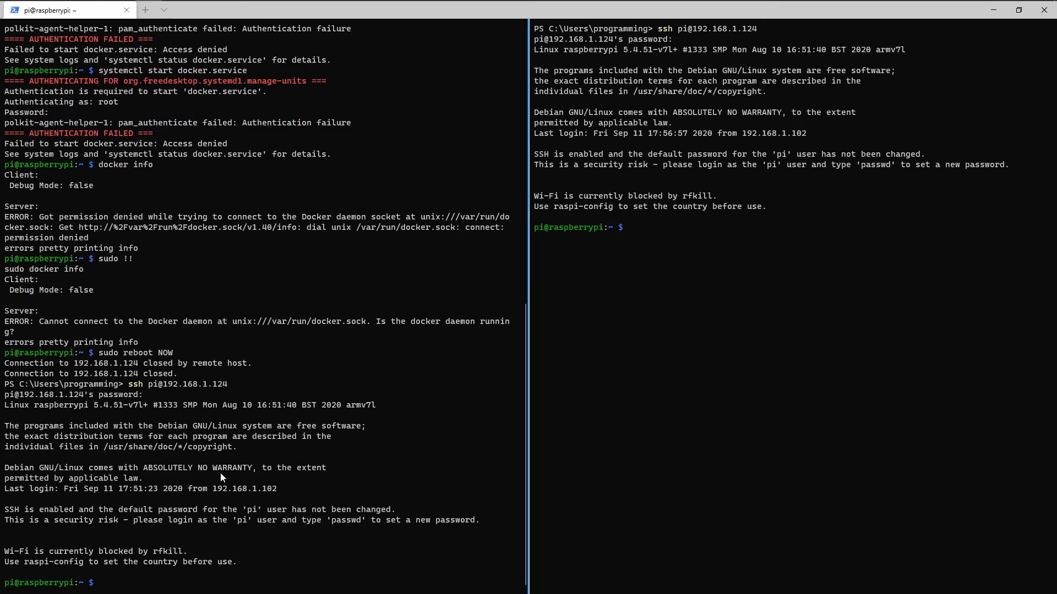
pyautogui.write('sudo docker info')
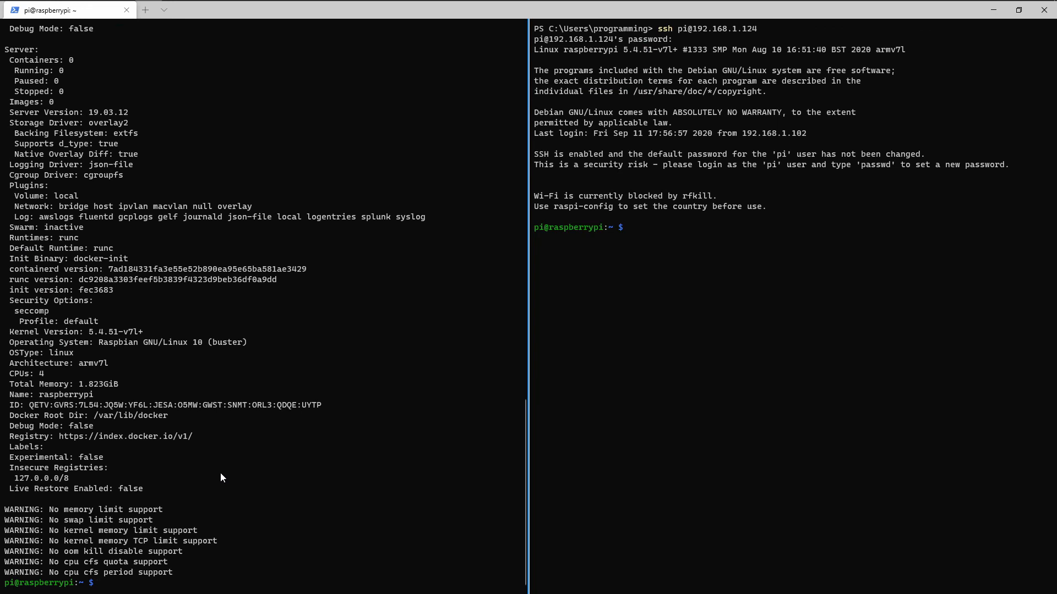
pyautogui.moveTo(215, 459)
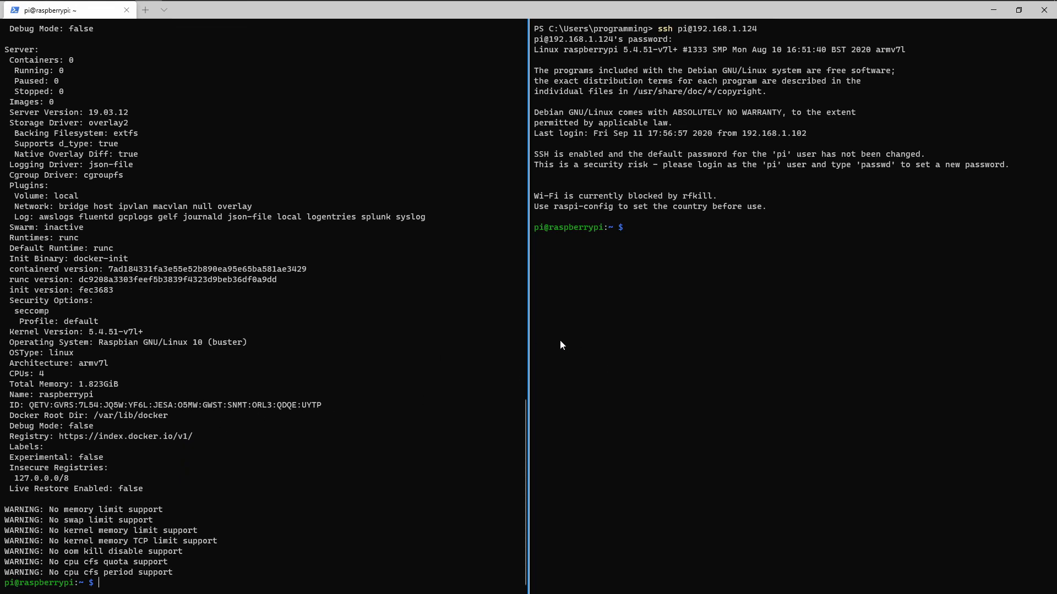
pyautogui.moveTo(532, 352)
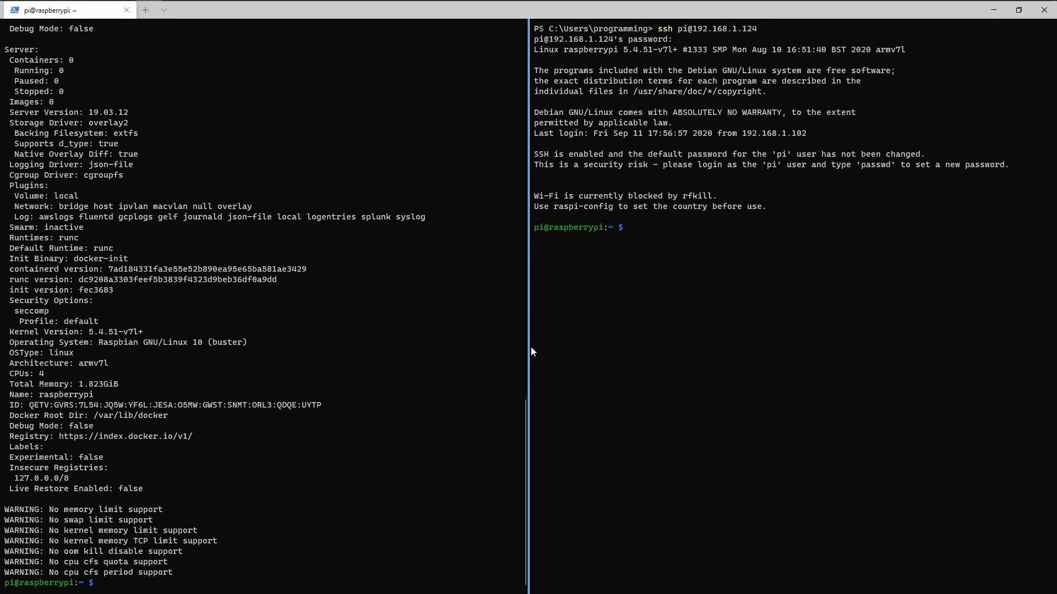